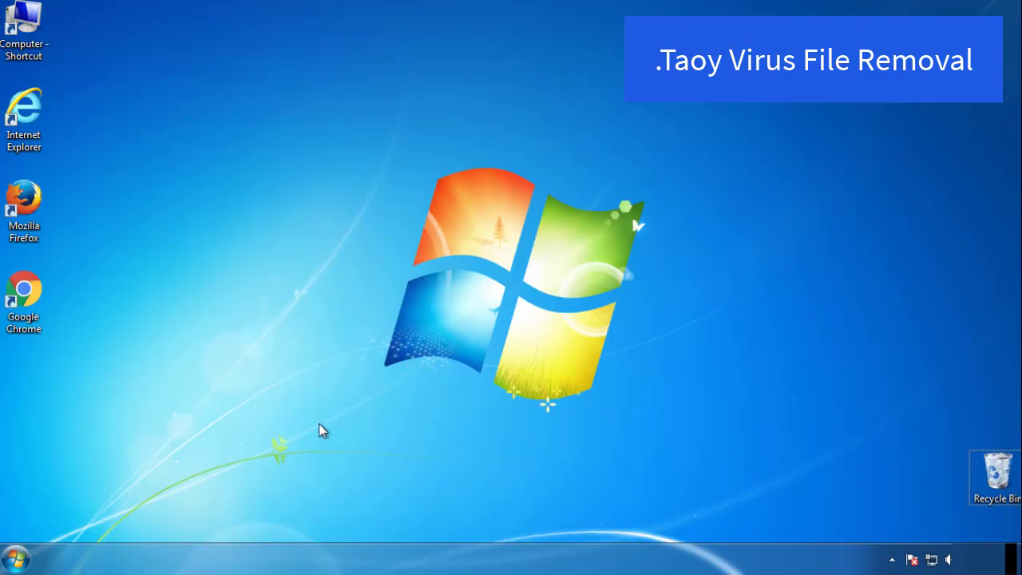
Launch System Configuration via the Start menu search for msconfig
{"action": "left_click", "coordinate": [15, 557]}
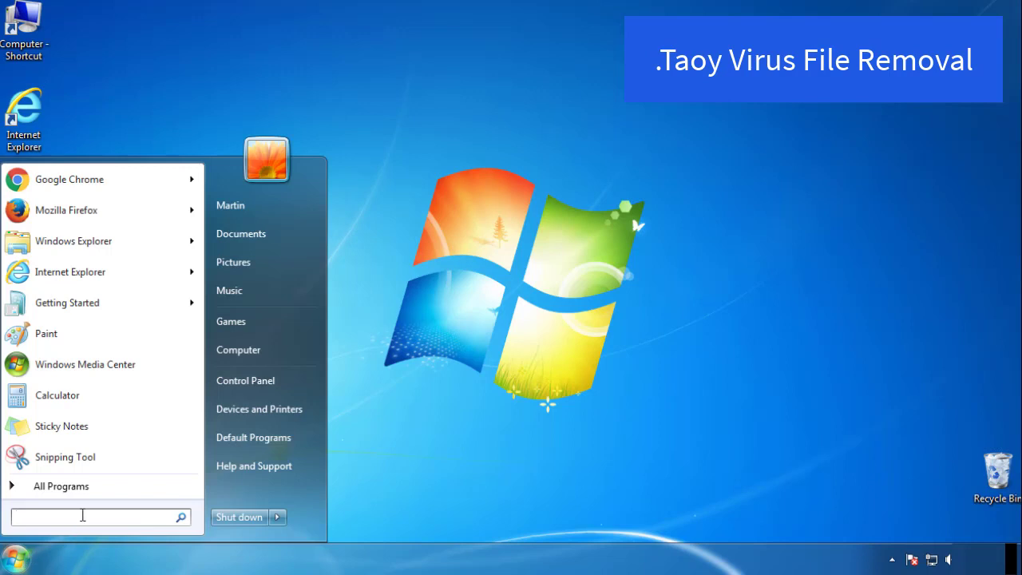
{"action": "type", "text": "mscon"}
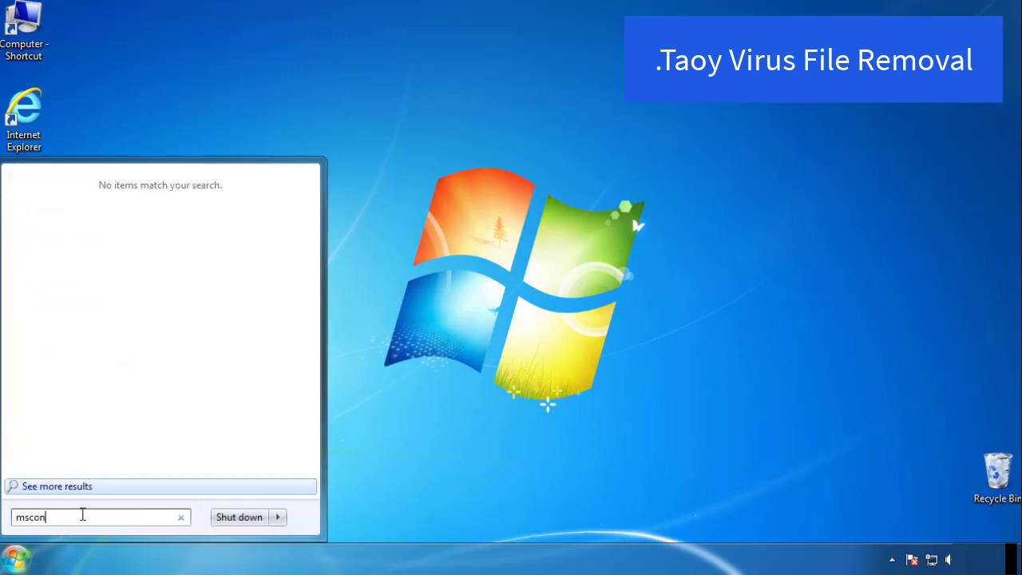
{"action": "key", "text": "Return"}
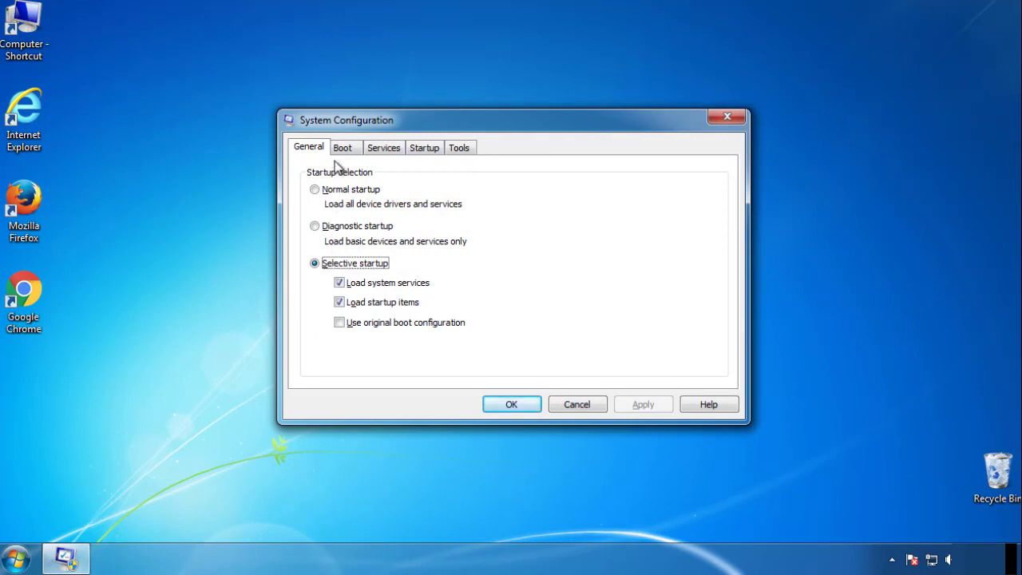
Enable Safe boot (Minimal) on the Boot tab, apply it and restart now
{"action": "left_click", "coordinate": [342, 147]}
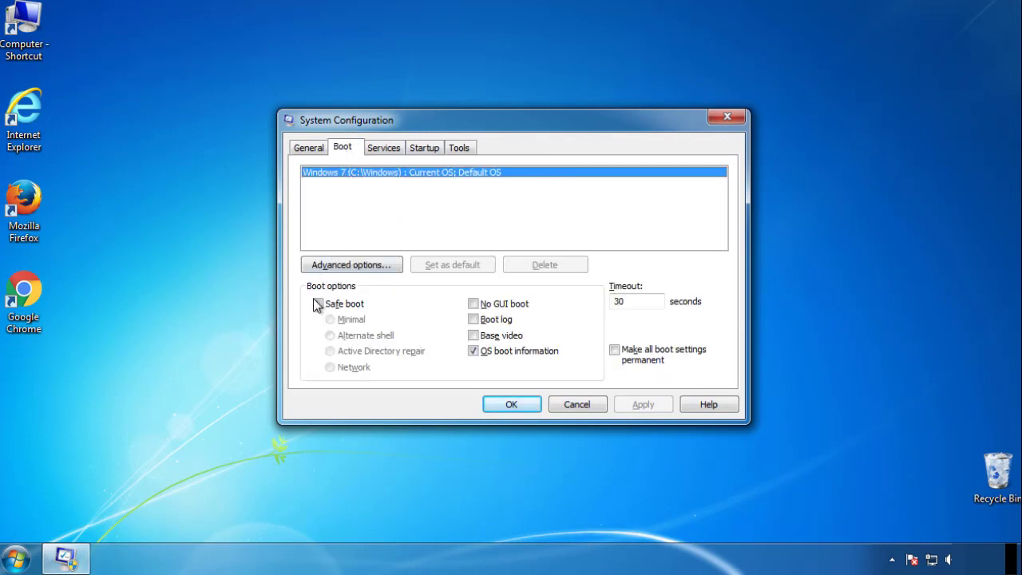
{"action": "left_click", "coordinate": [318, 304]}
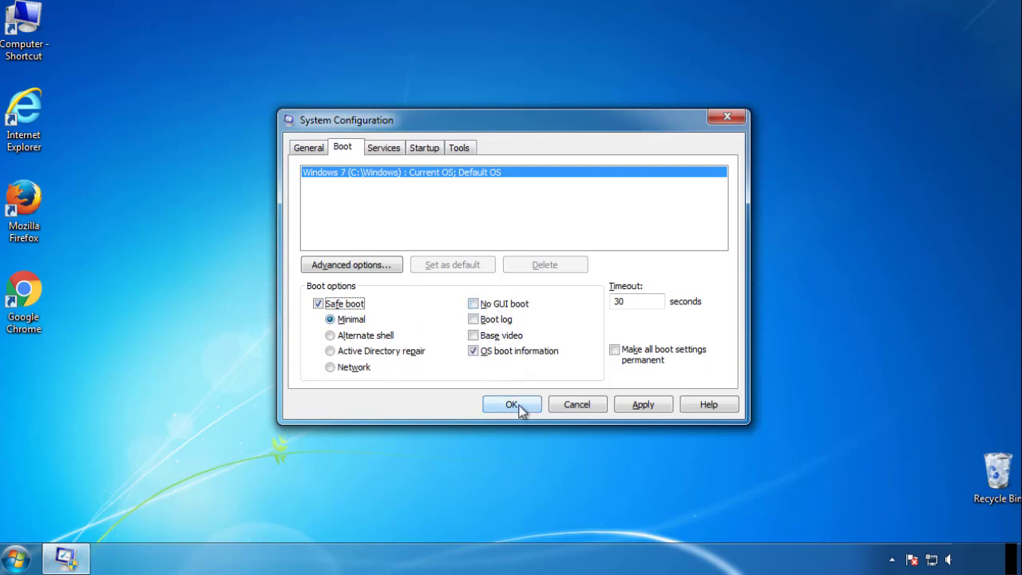
{"action": "left_click", "coordinate": [511, 405]}
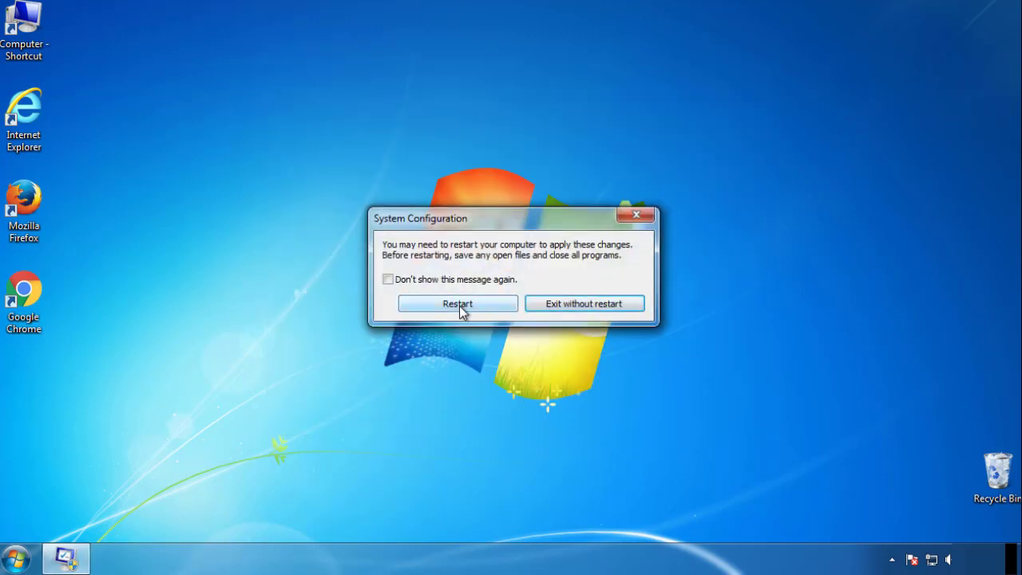
{"action": "left_click", "coordinate": [457, 304]}
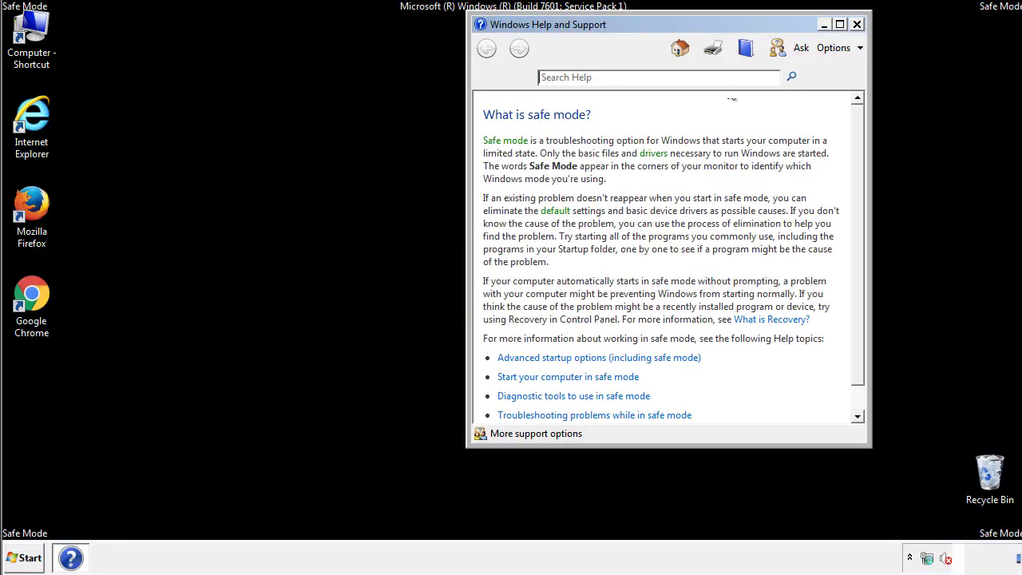
Dismiss the Safe Mode help, review Folder Options' View settings in Control Panel, then close everything
{"action": "left_click", "coordinate": [856, 24]}
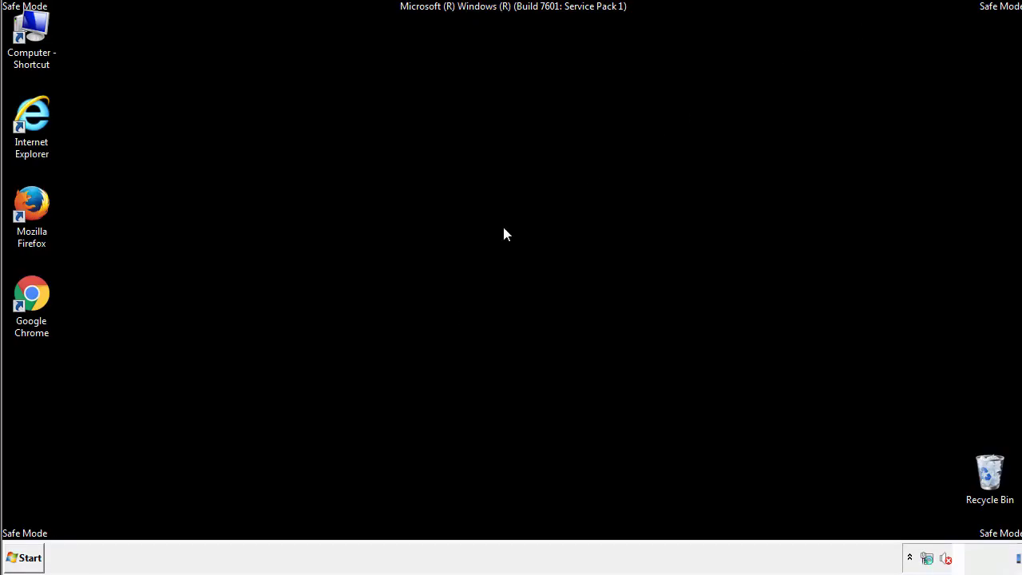
{"action": "left_click", "coordinate": [24, 558]}
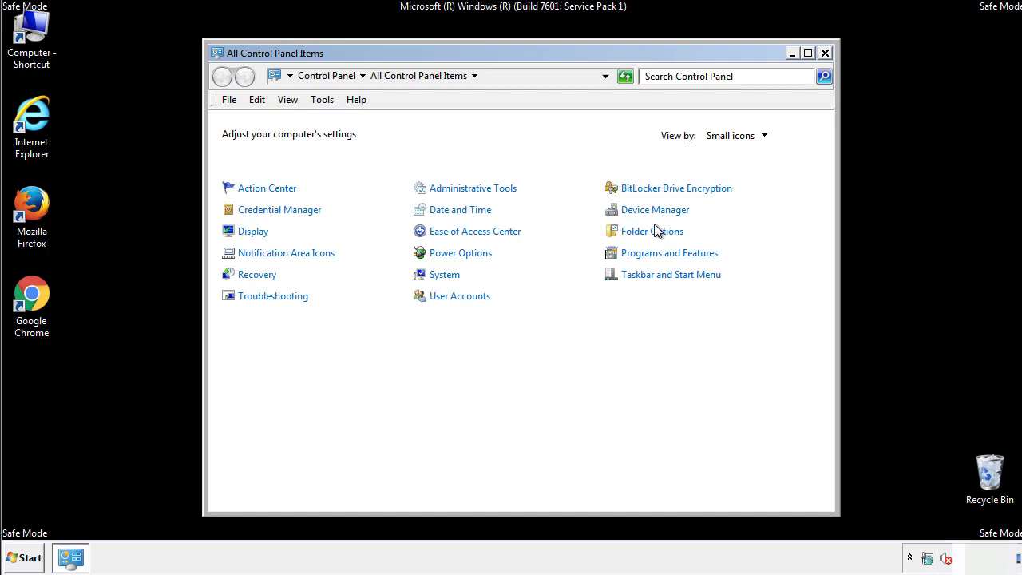
{"action": "left_click", "coordinate": [652, 230]}
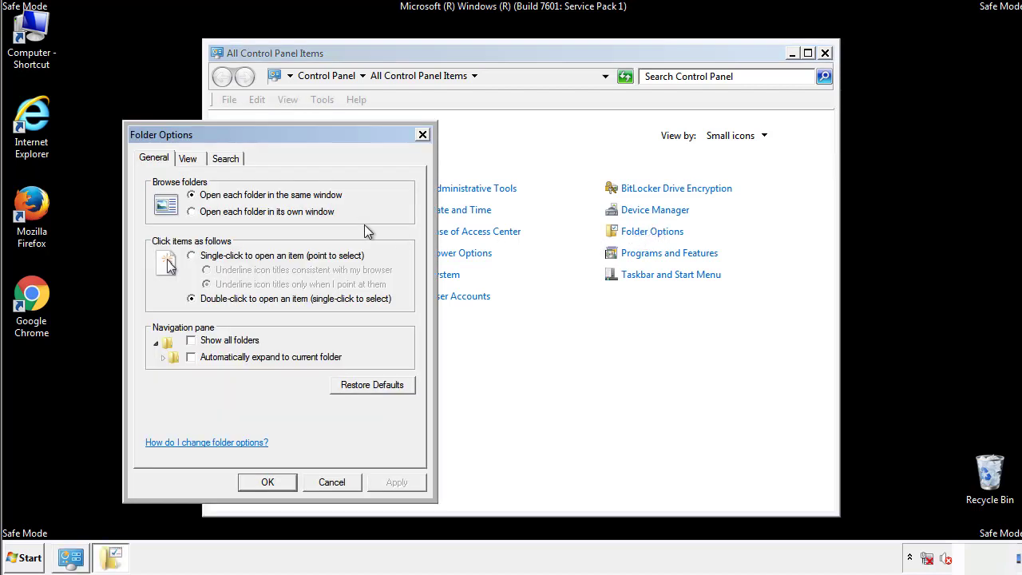
{"action": "left_click", "coordinate": [189, 158]}
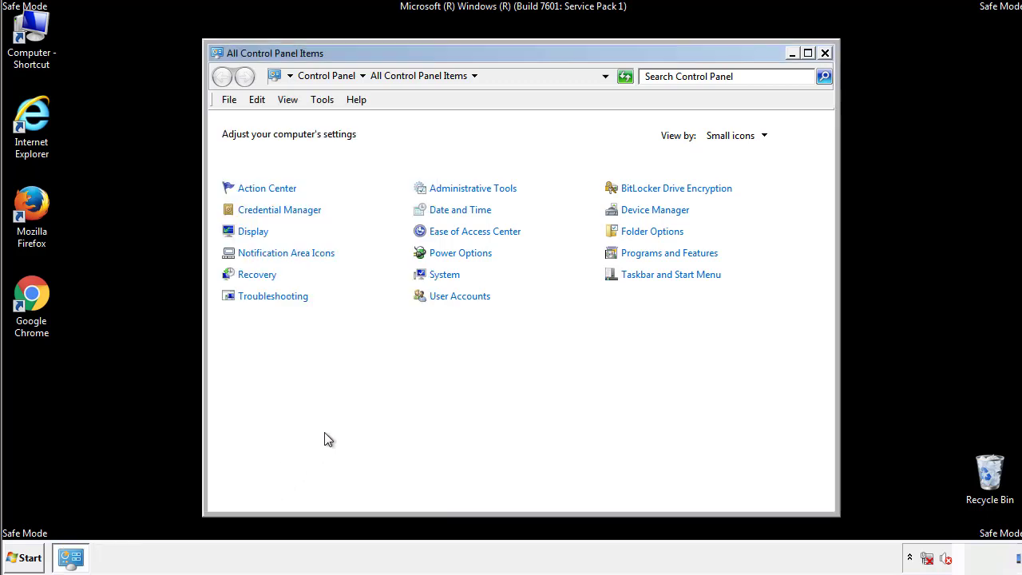
{"action": "left_click", "coordinate": [824, 53]}
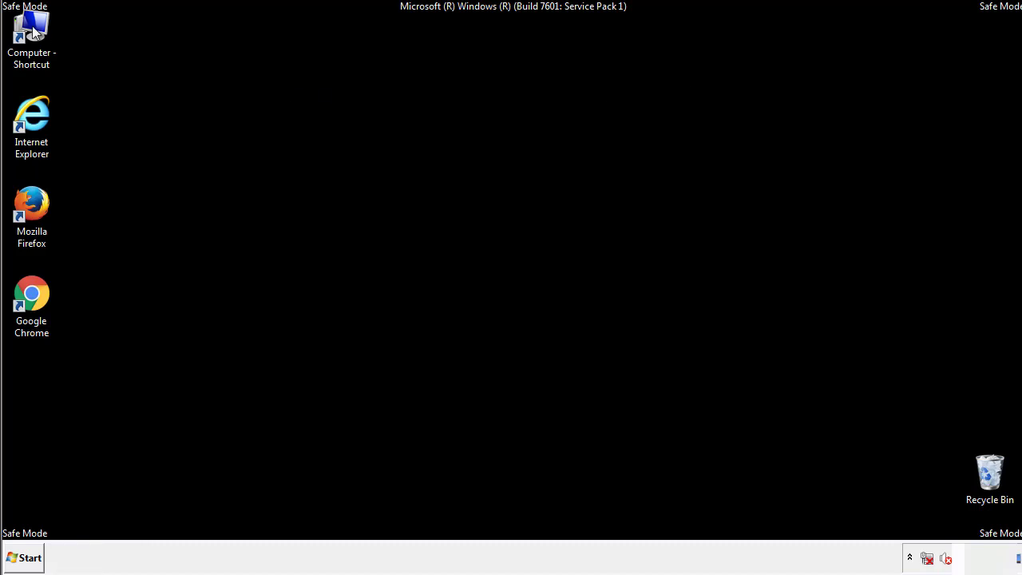
Browse into C:\Windows\System32\drivers\etc and start opening the hosts file
{"action": "double_click", "coordinate": [32, 35]}
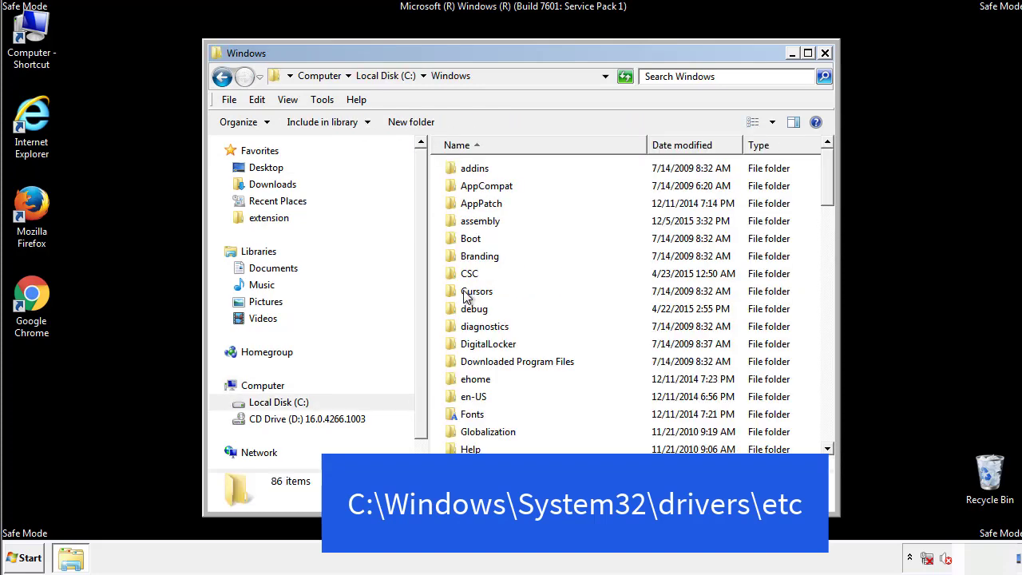
{"action": "scroll", "scroll_direction": "down", "scroll_amount": 3}
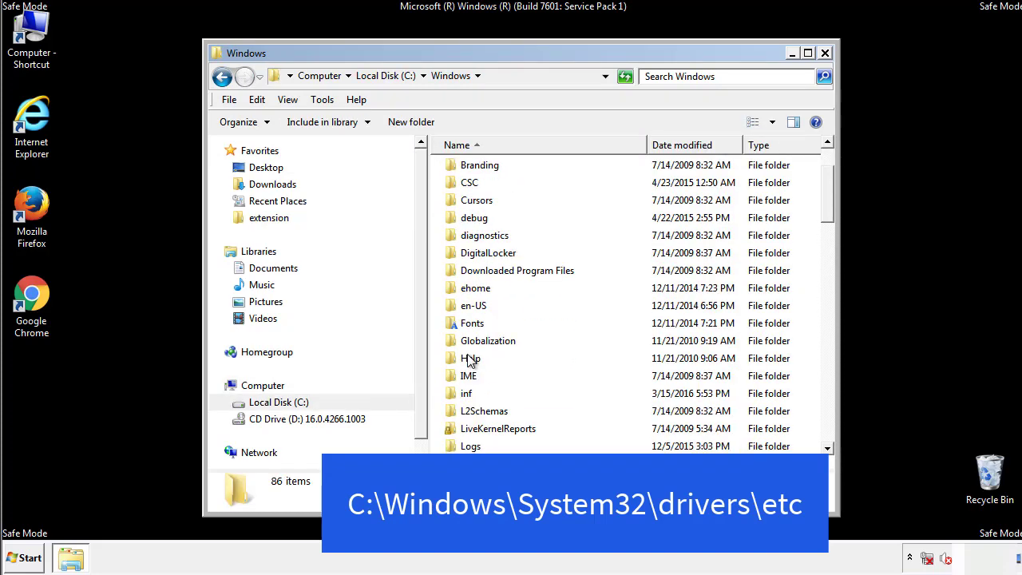
{"action": "scroll", "scroll_direction": "down", "scroll_amount": 3}
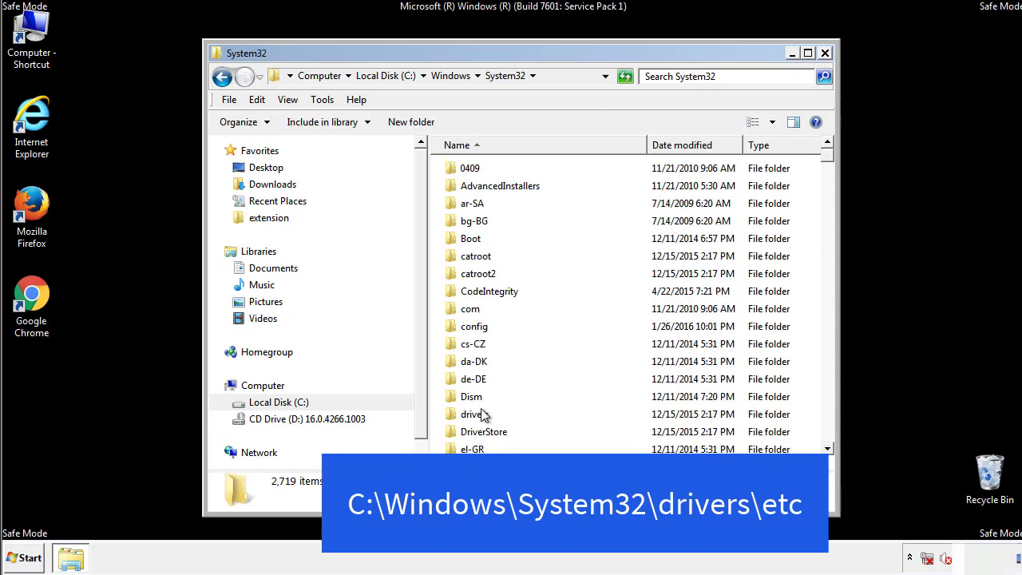
{"action": "mouse_move", "coordinate": [476, 418]}
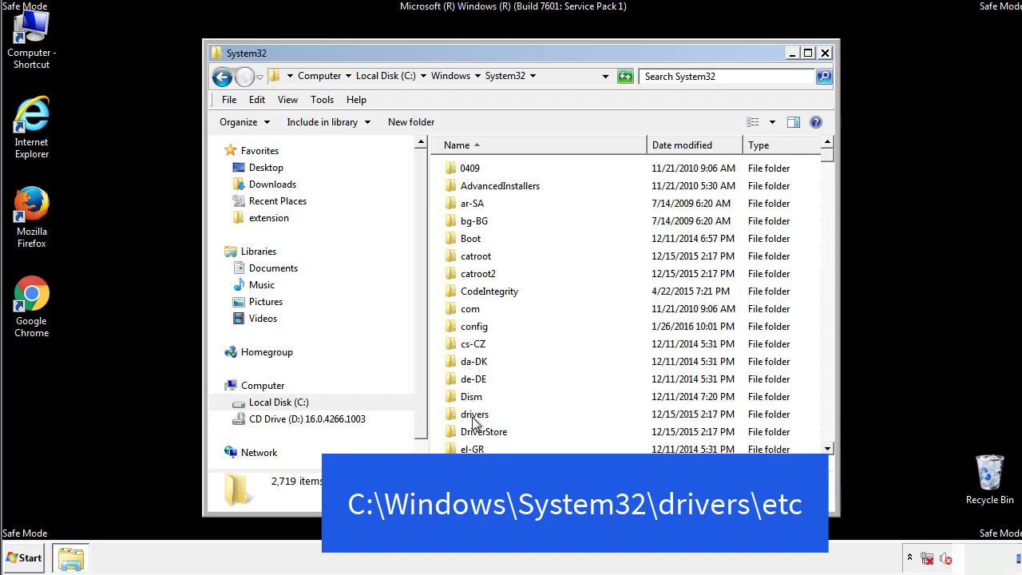
{"action": "double_click", "coordinate": [474, 413]}
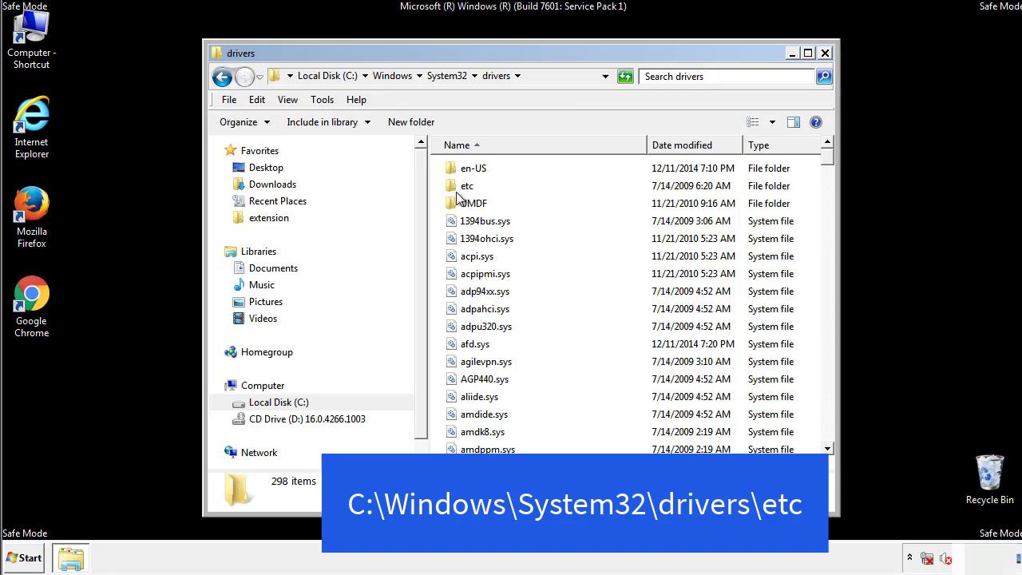
{"action": "double_click", "coordinate": [466, 185]}
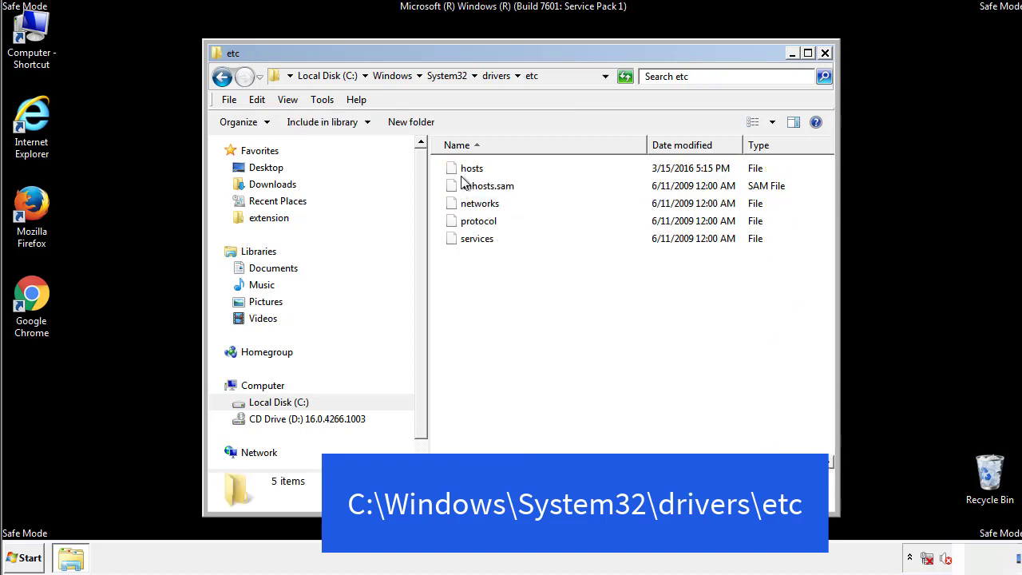
{"action": "double_click", "coordinate": [471, 168]}
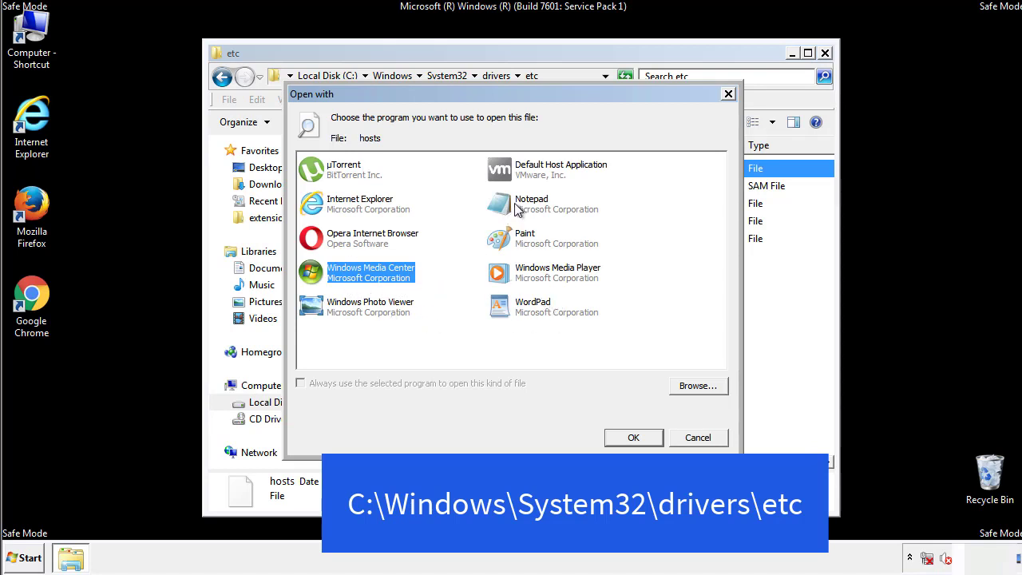
Delete the four suspicious host entries in Notepad, then save and close the hosts file
{"action": "left_click", "coordinate": [633, 438]}
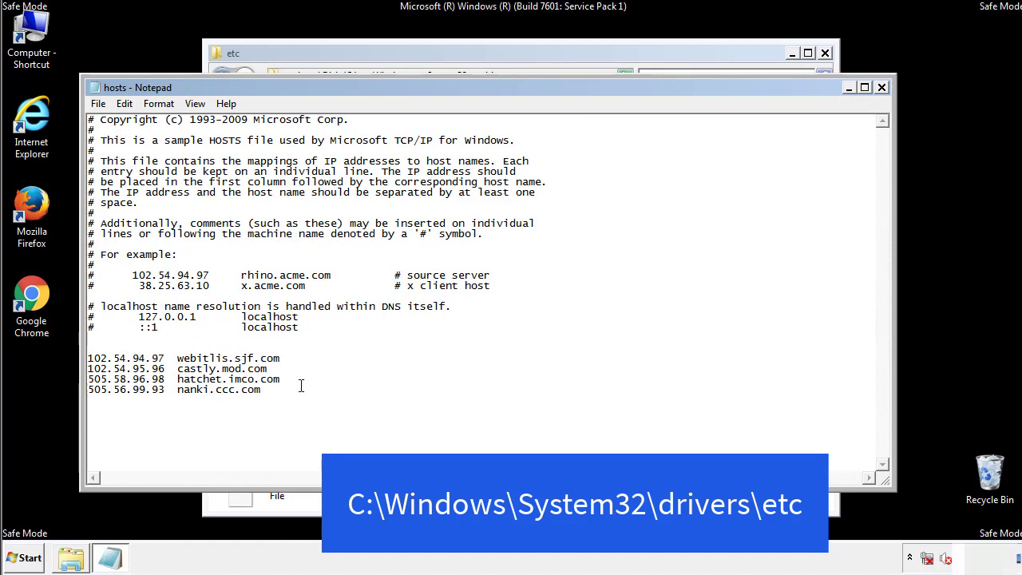
{"action": "left_click_drag", "start_coordinate": [88, 358], "coordinate": [260, 390]}
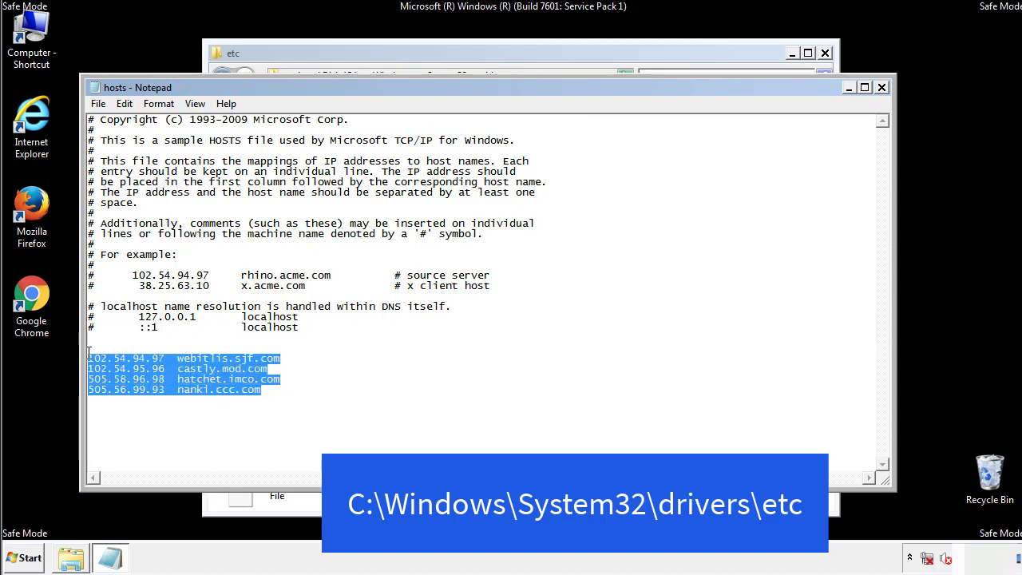
{"action": "key", "text": "Delete"}
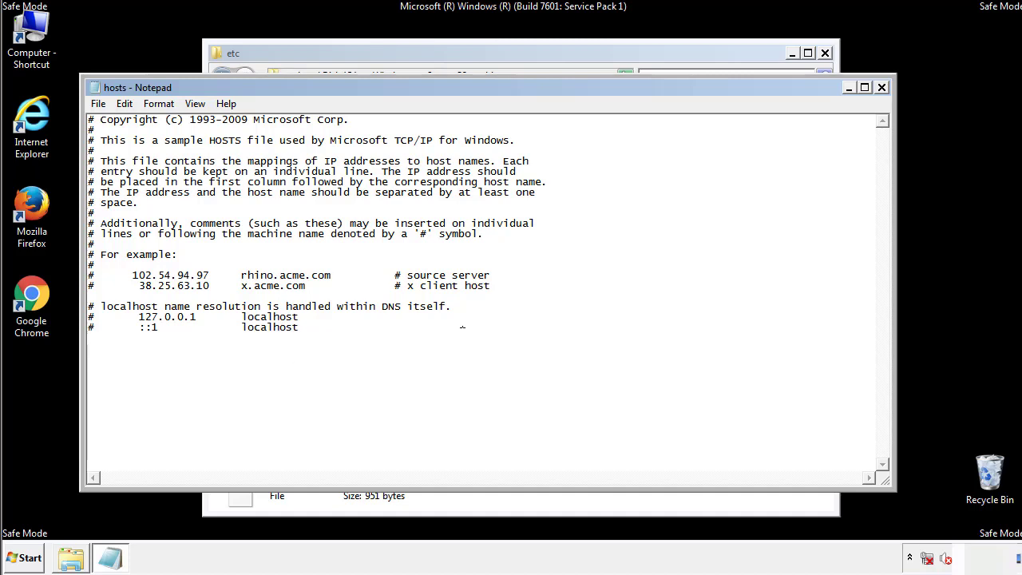
{"action": "mouse_move", "coordinate": [881, 86]}
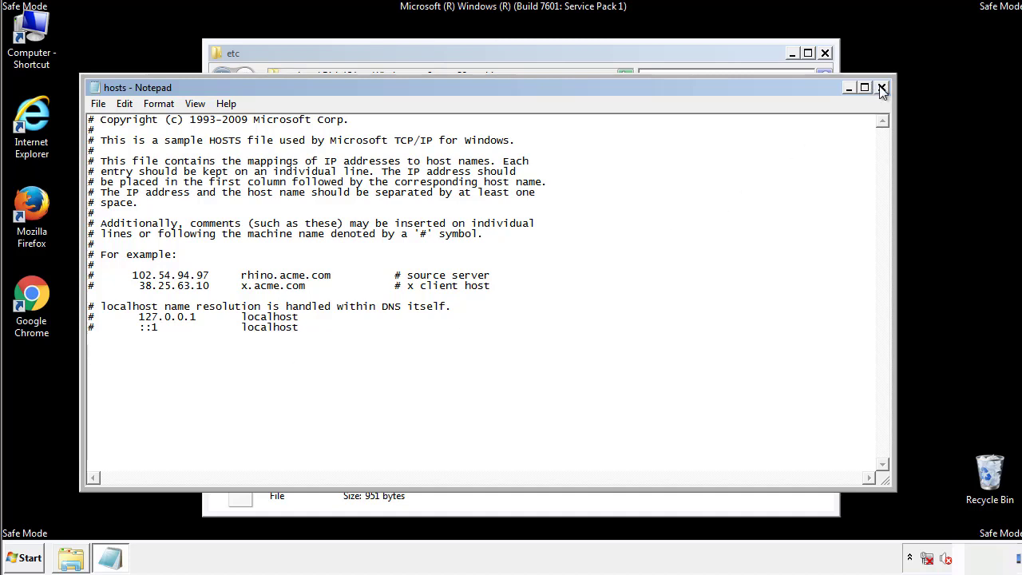
{"action": "left_click", "coordinate": [882, 86]}
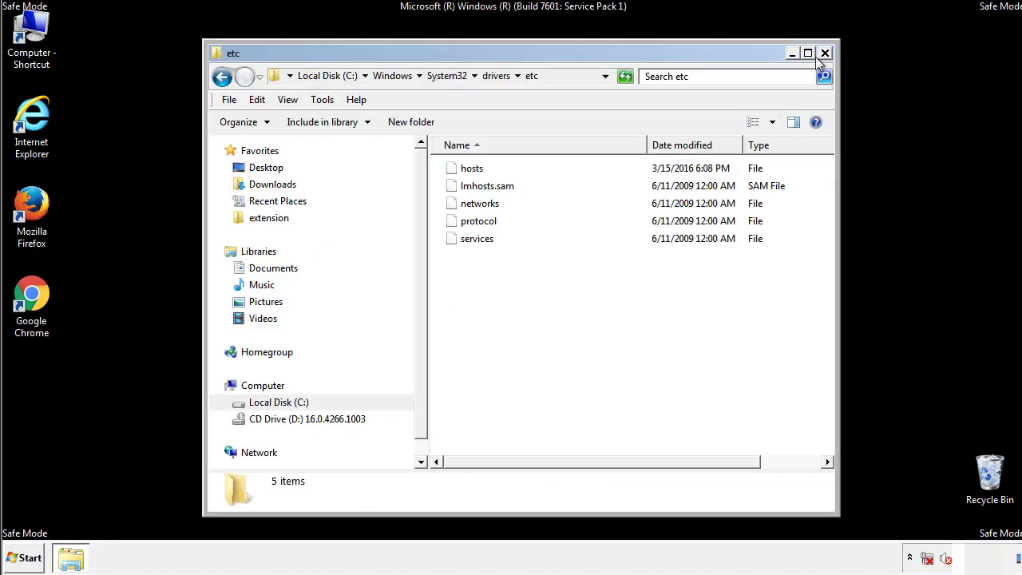
Close the etc folder and open the Startup folder from All Programs
{"action": "left_click", "coordinate": [824, 52]}
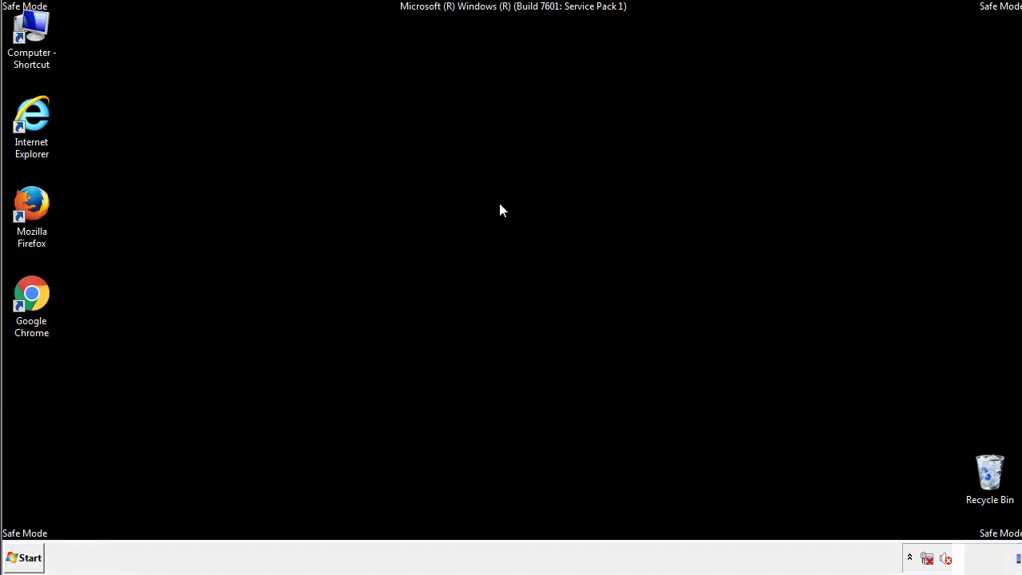
{"action": "left_click", "coordinate": [24, 558]}
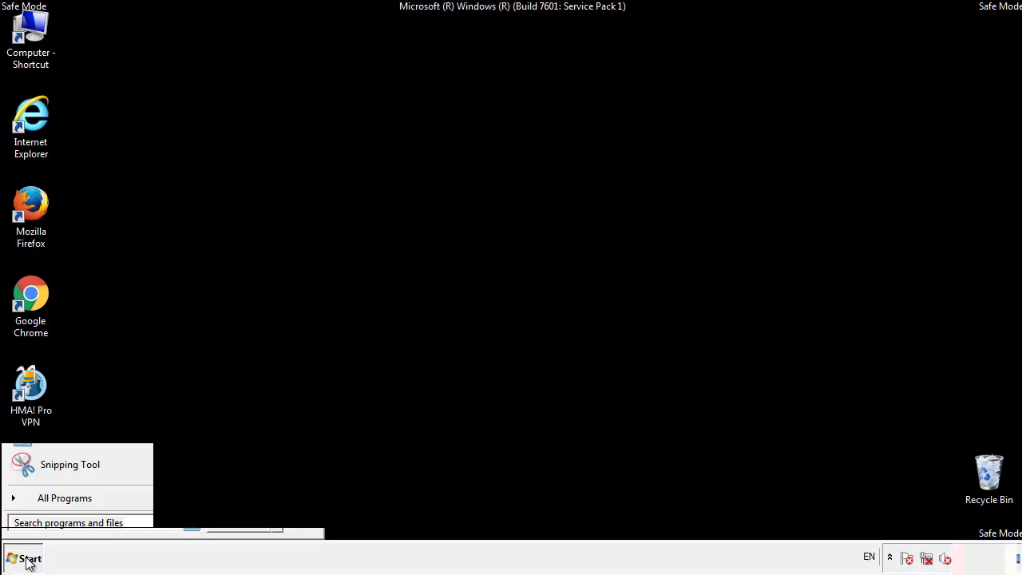
{"action": "left_click", "coordinate": [63, 499]}
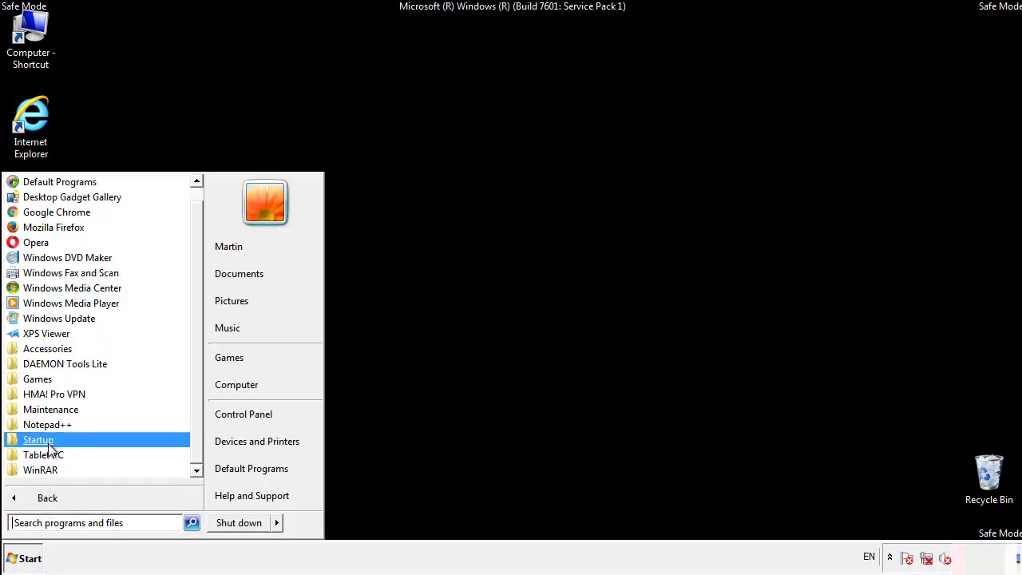
{"action": "right_click", "coordinate": [39, 439]}
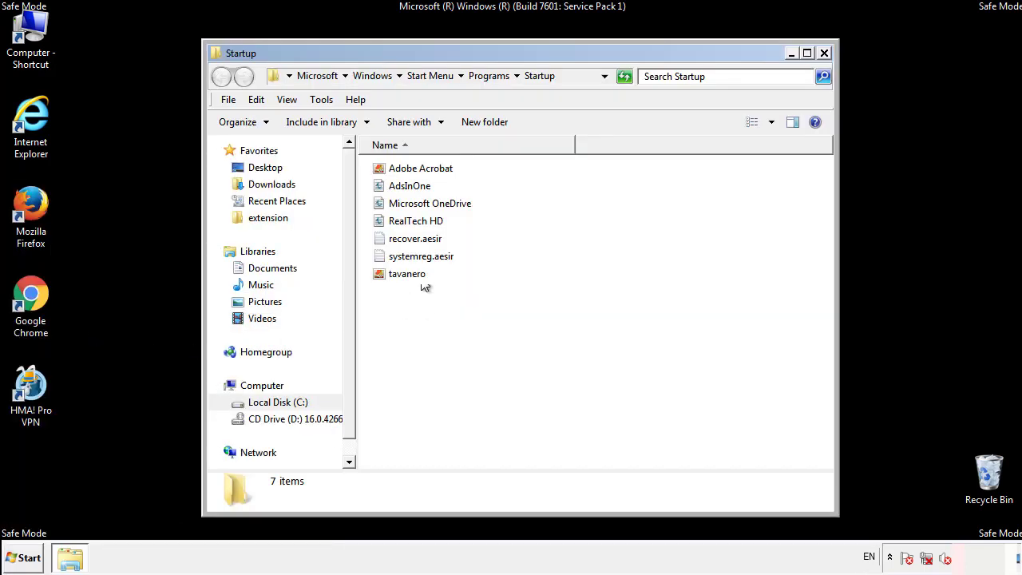
Delete AdsInOne, recover.aesir, systemreg.aesir and tavanero to the Recycle Bin and close the folder
{"action": "left_click", "coordinate": [408, 185]}
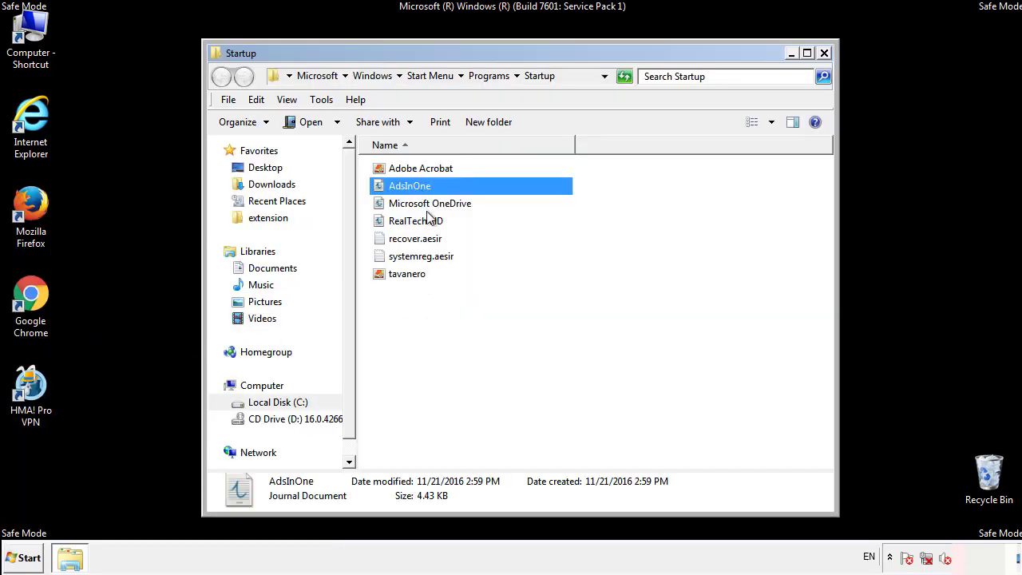
{"action": "left_click", "coordinate": [421, 256]}
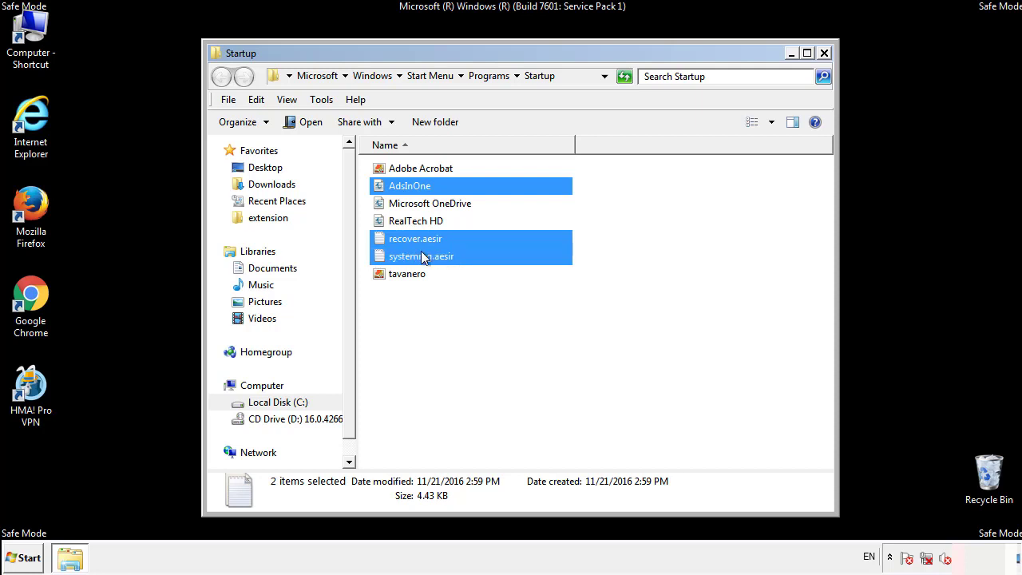
{"action": "right_click", "coordinate": [408, 273]}
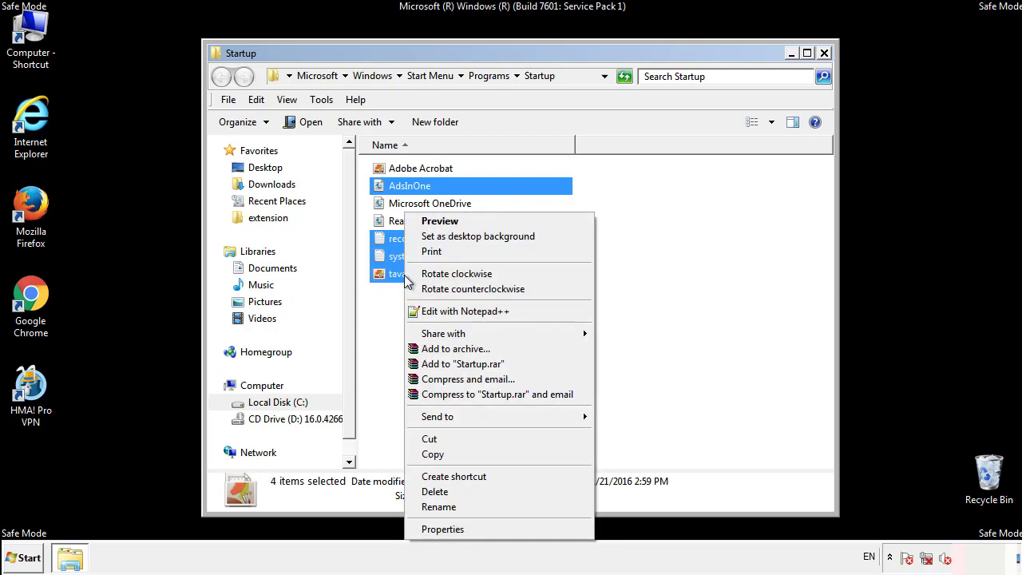
{"action": "left_click", "coordinate": [434, 492]}
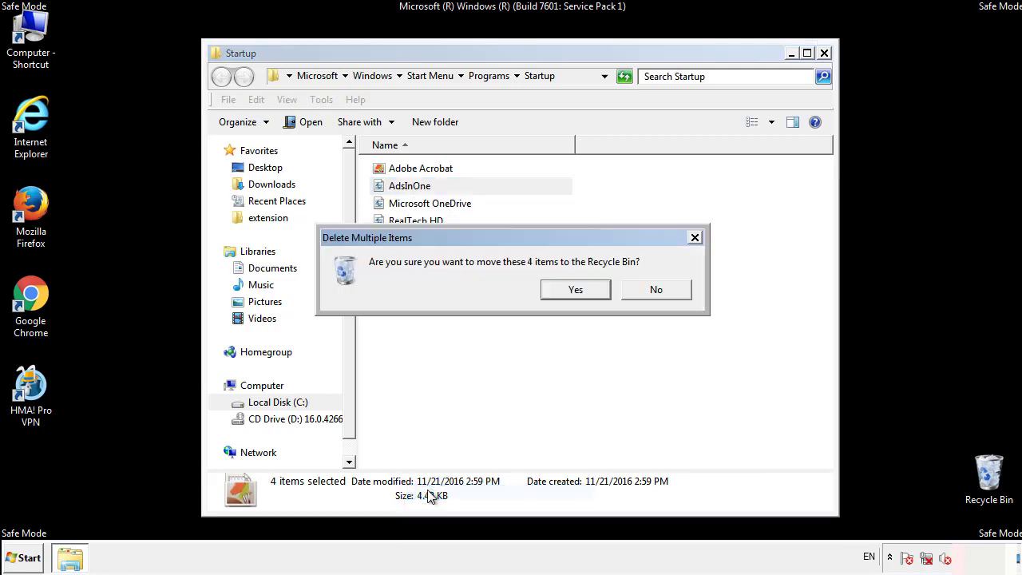
{"action": "left_click", "coordinate": [575, 289]}
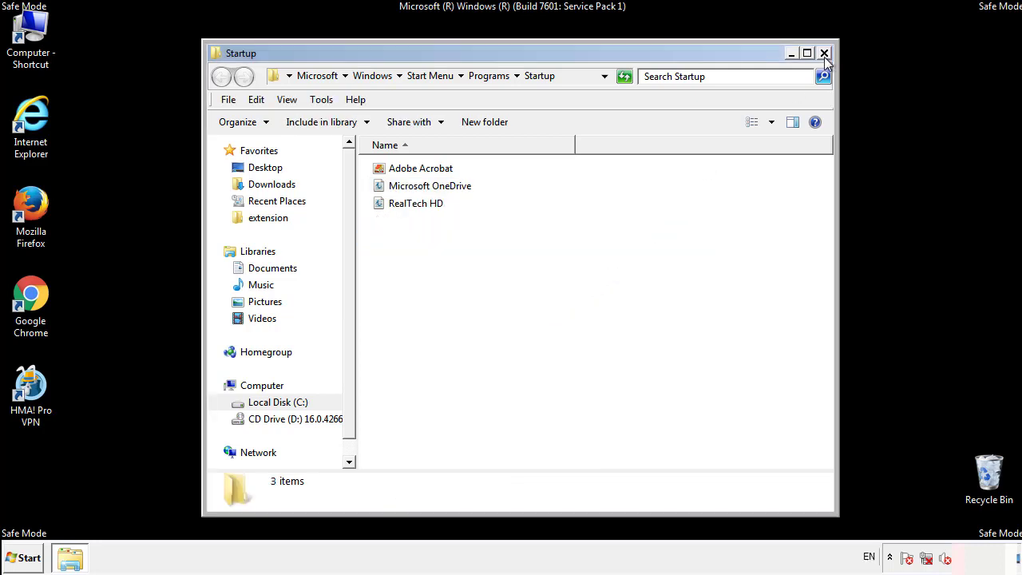
{"action": "left_click", "coordinate": [825, 52]}
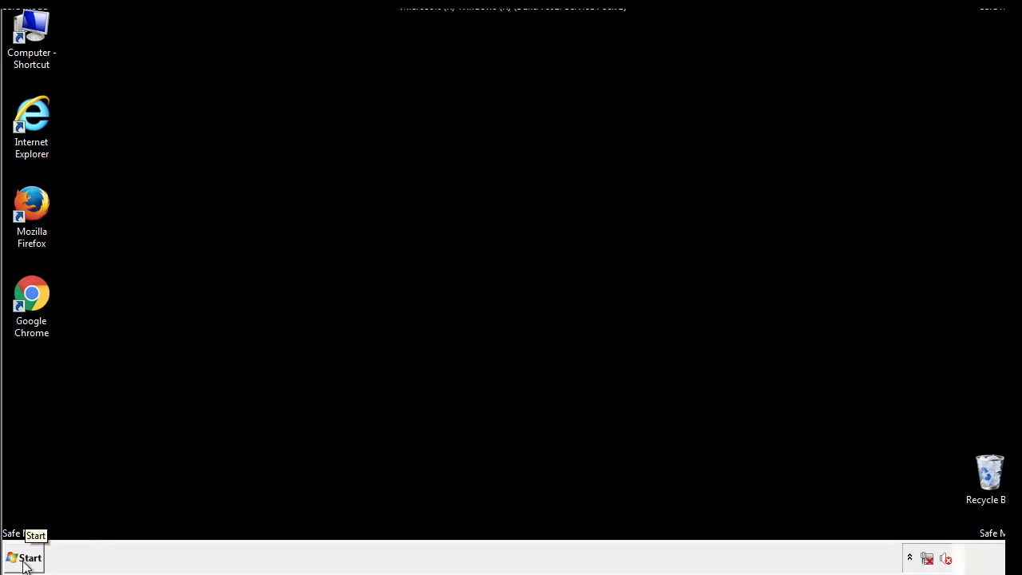
Launch Registry Editor and expand HKEY_LOCAL_MACHINE > SOFTWARE > Microsoft
{"action": "left_click", "coordinate": [24, 558]}
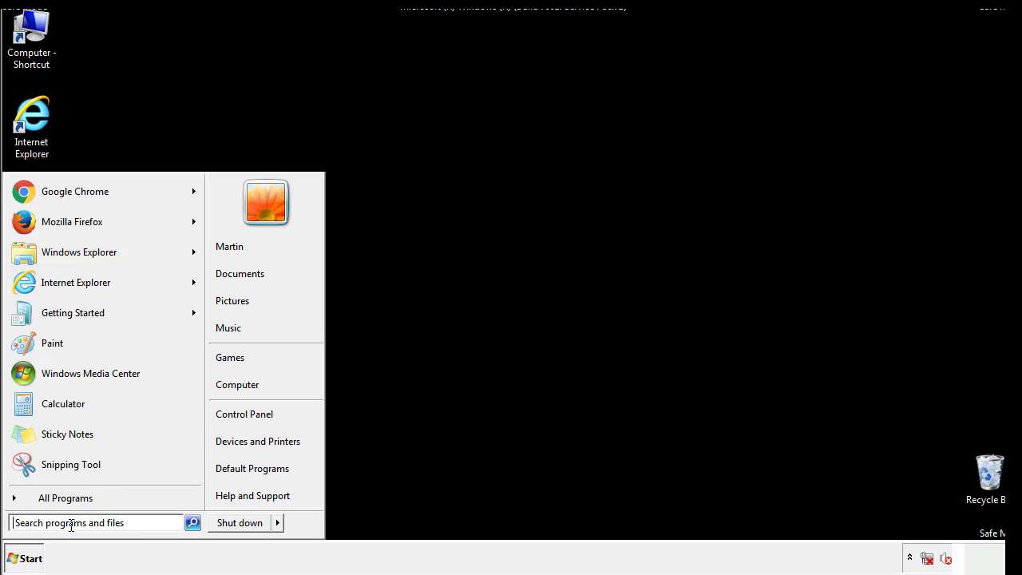
{"action": "type", "text": "reged"}
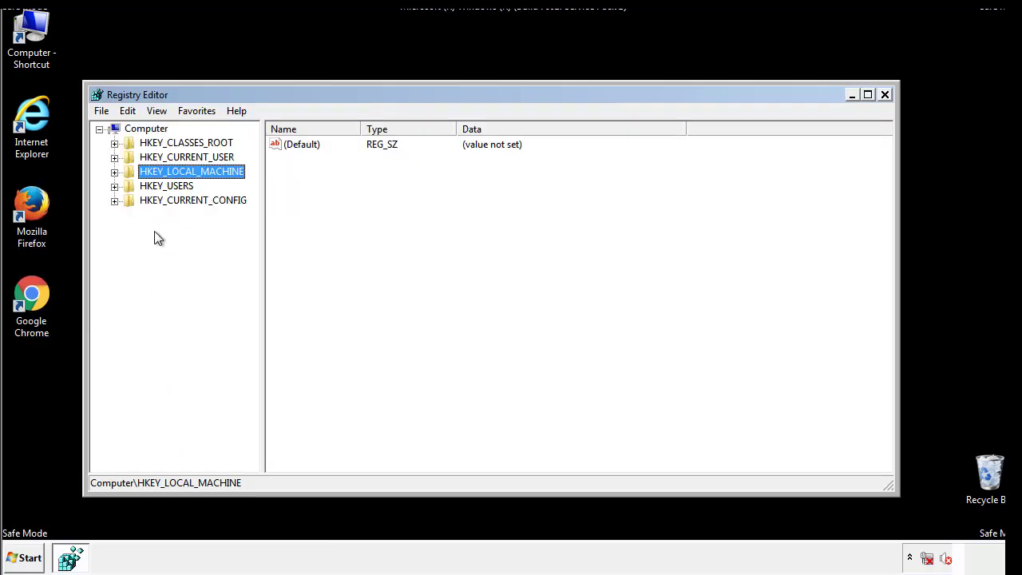
{"action": "left_click", "coordinate": [115, 173]}
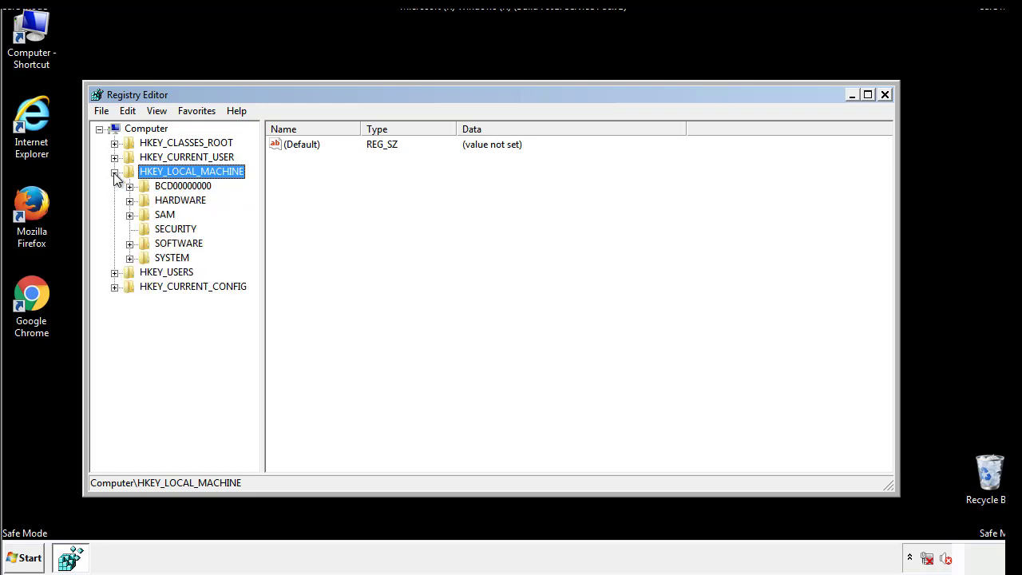
{"action": "mouse_move", "coordinate": [131, 247]}
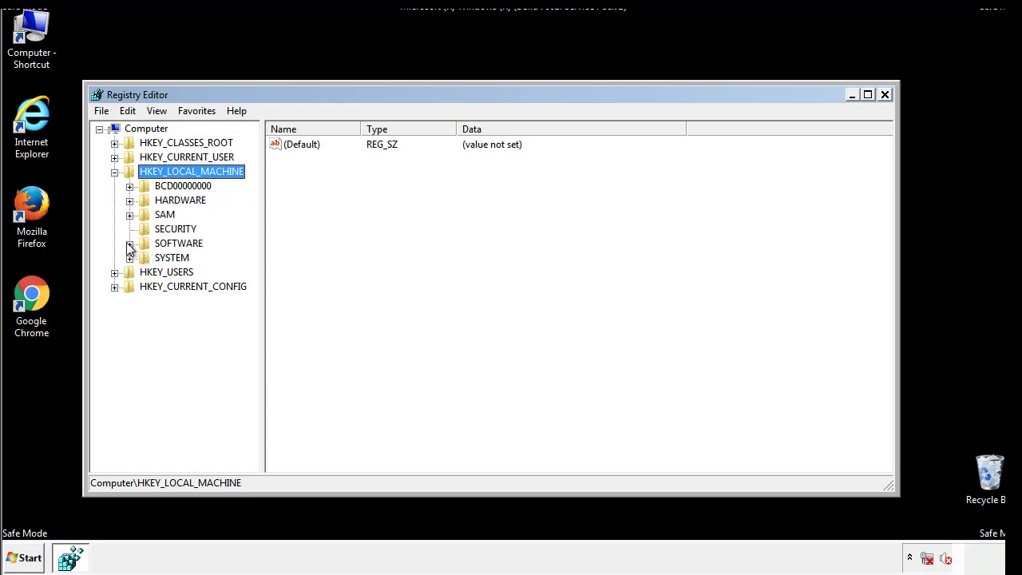
{"action": "left_click", "coordinate": [131, 243]}
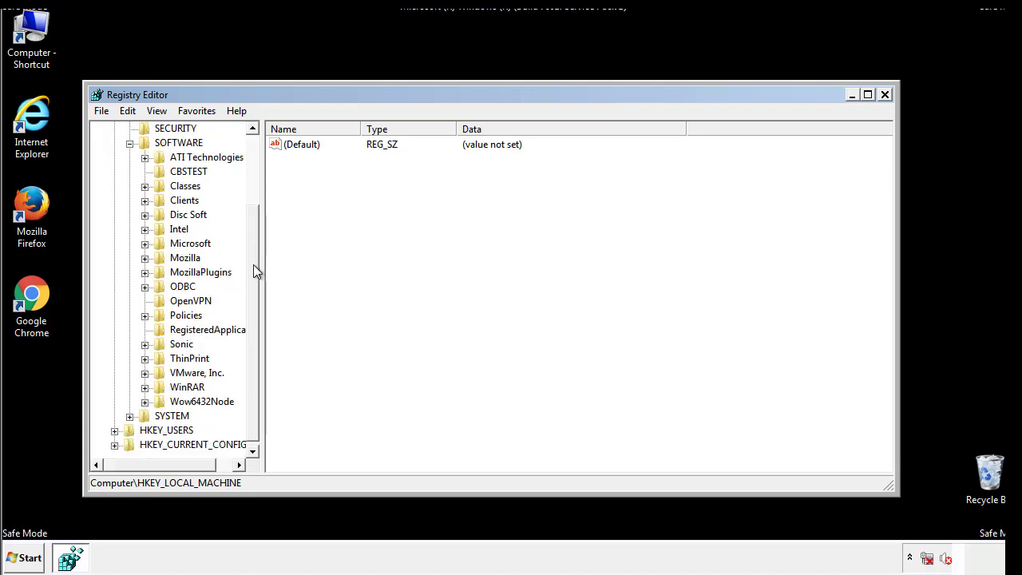
{"action": "mouse_move", "coordinate": [147, 253]}
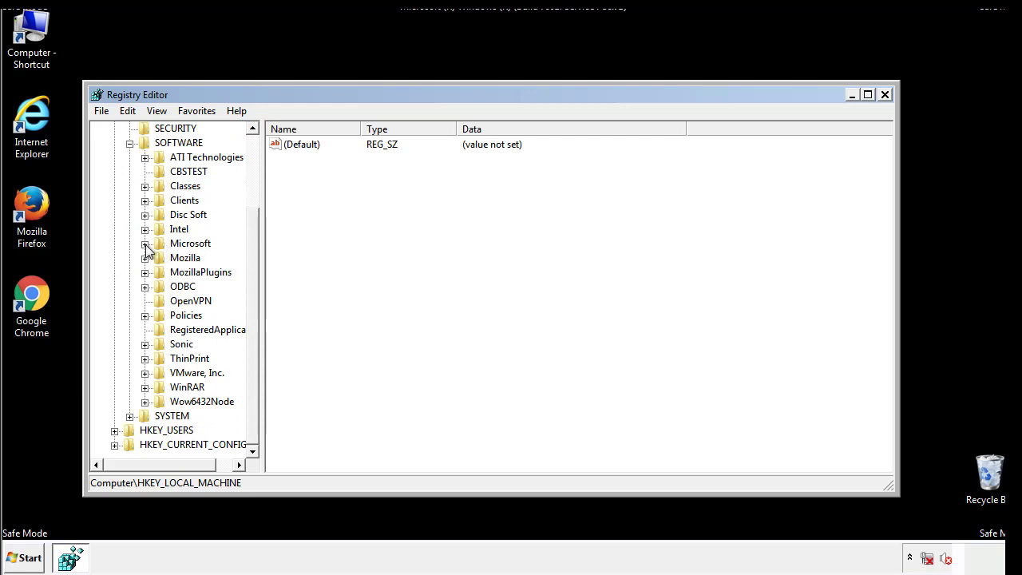
{"action": "left_click", "coordinate": [145, 243]}
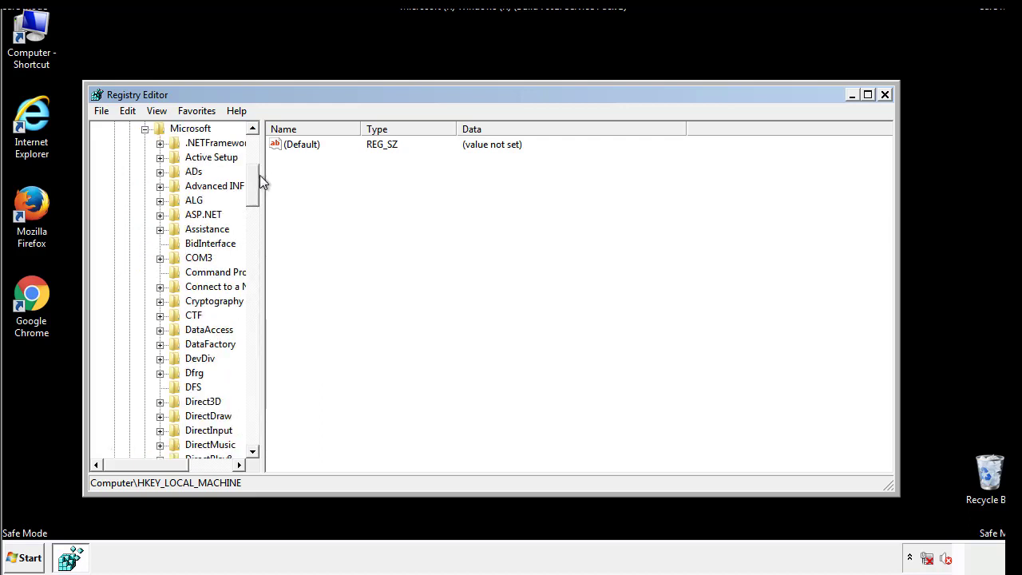
Expand the Windows key down to CurrentVersion's Run and RunOnce keys
{"action": "scroll", "scroll_direction": "down", "scroll_amount": 3}
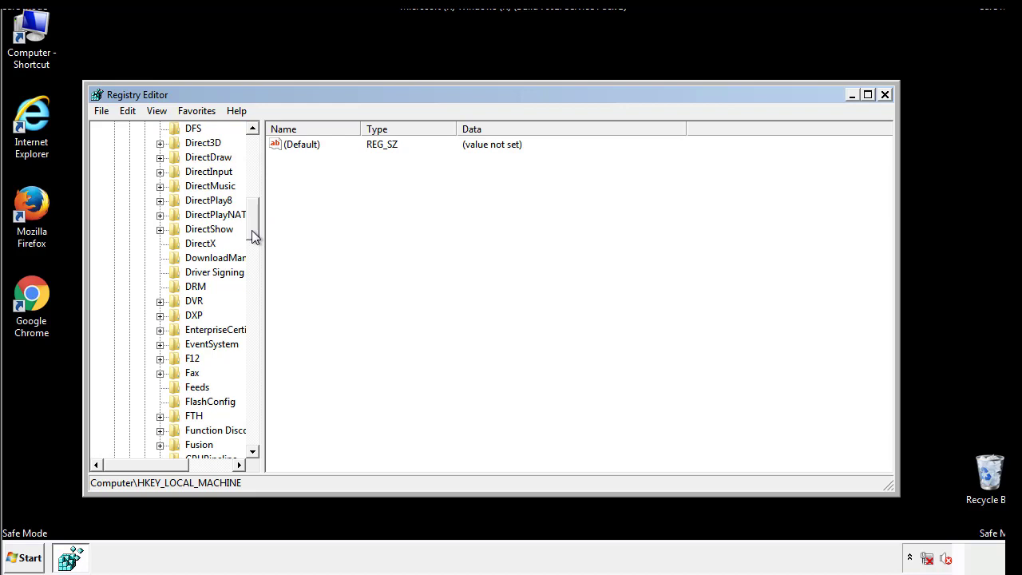
{"action": "scroll", "scroll_direction": "down", "scroll_amount": 3}
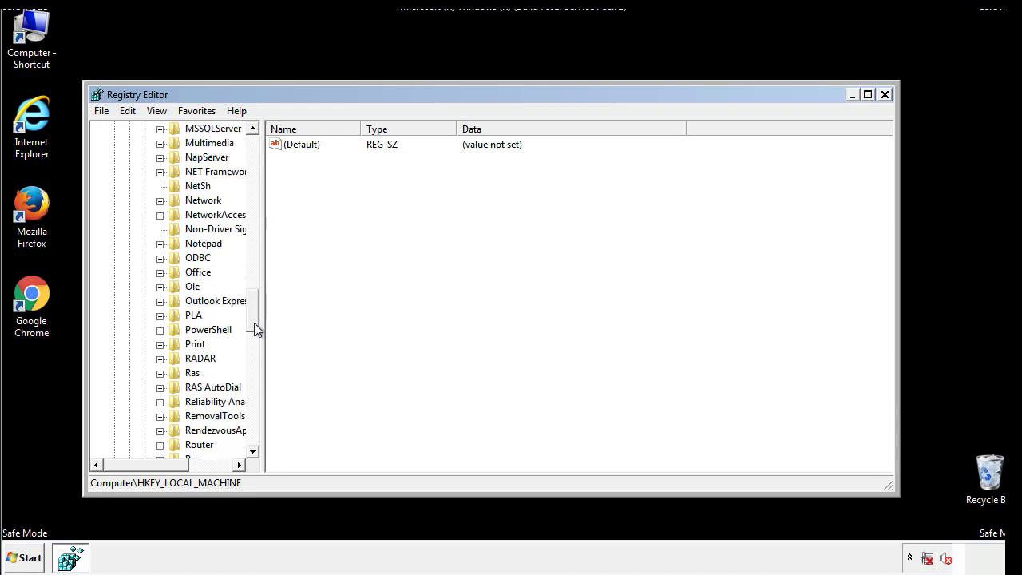
{"action": "scroll", "scroll_direction": "down", "scroll_amount": 3}
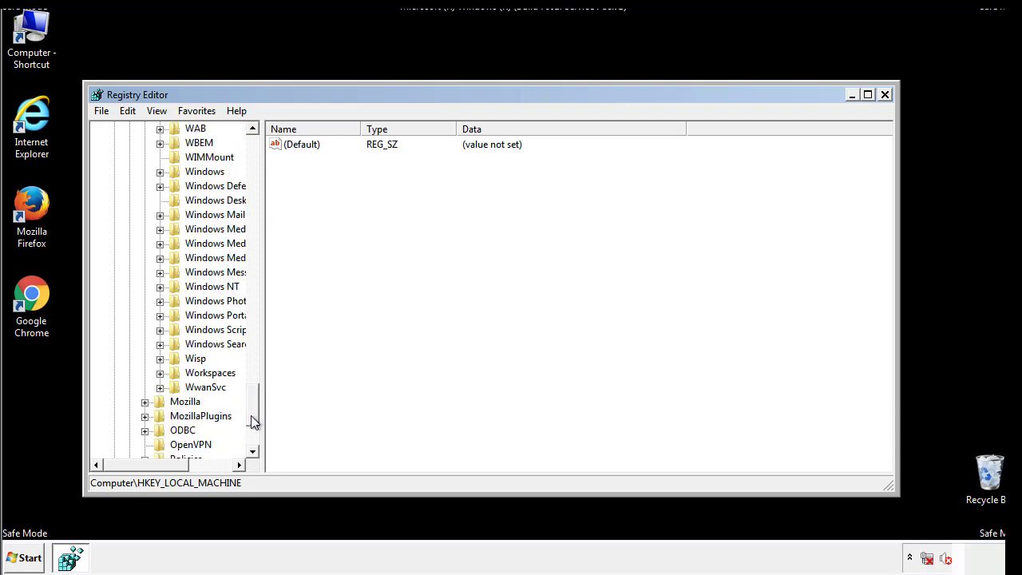
{"action": "left_click", "coordinate": [160, 243]}
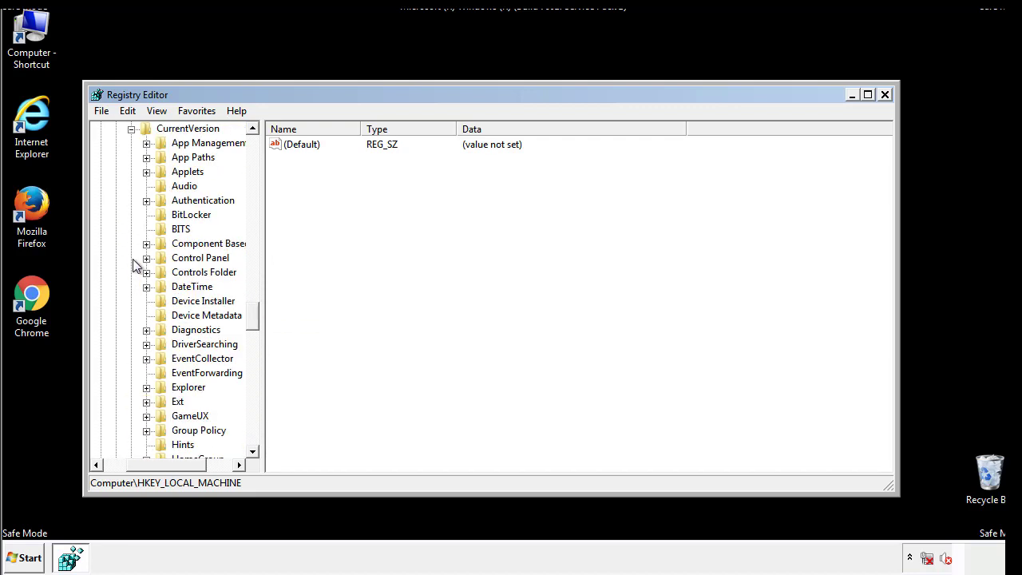
{"action": "scroll", "scroll_direction": "down", "scroll_amount": 3}
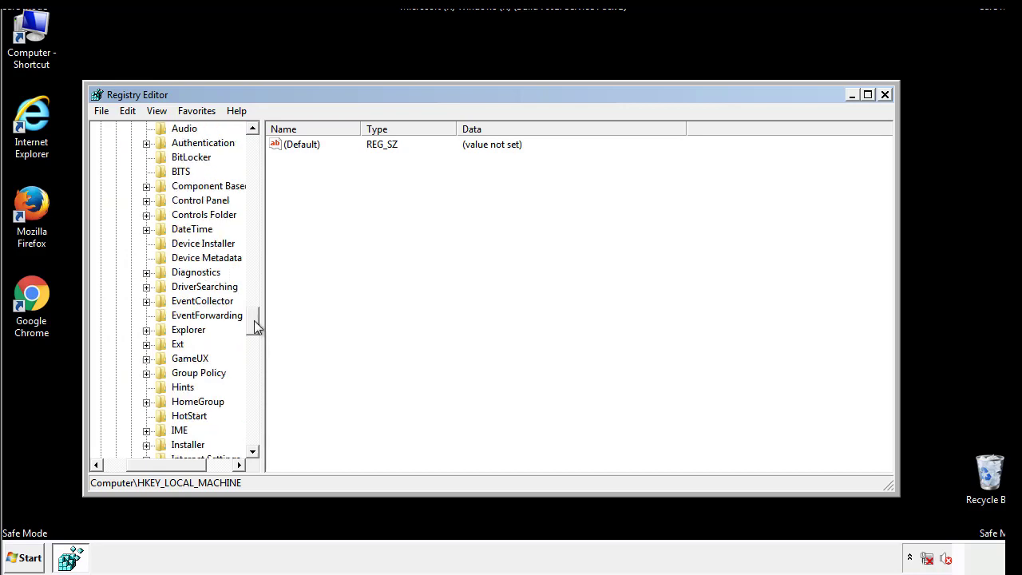
{"action": "scroll", "scroll_direction": "down", "scroll_amount": 3}
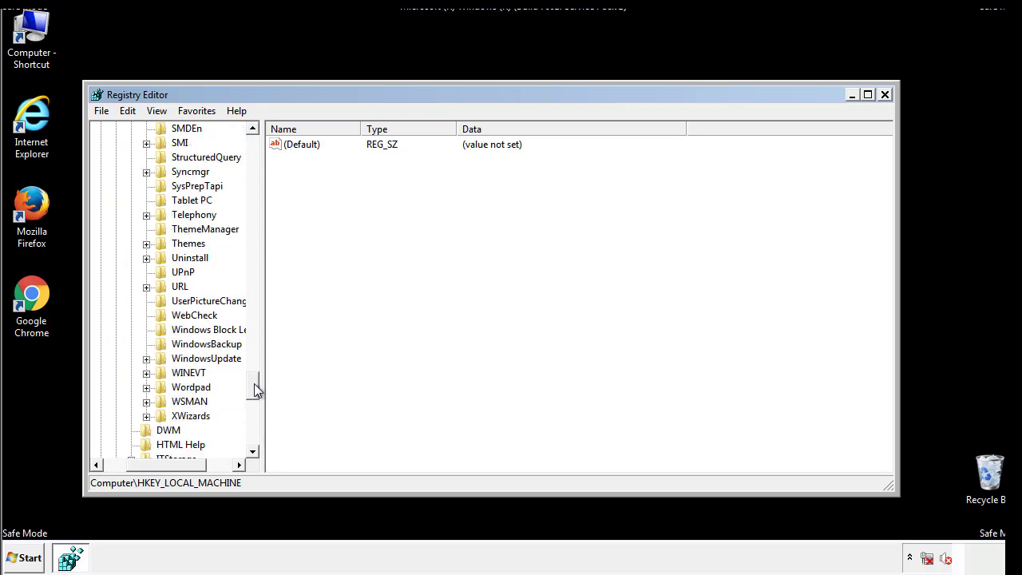
{"action": "scroll", "scroll_direction": "up", "scroll_amount": 3}
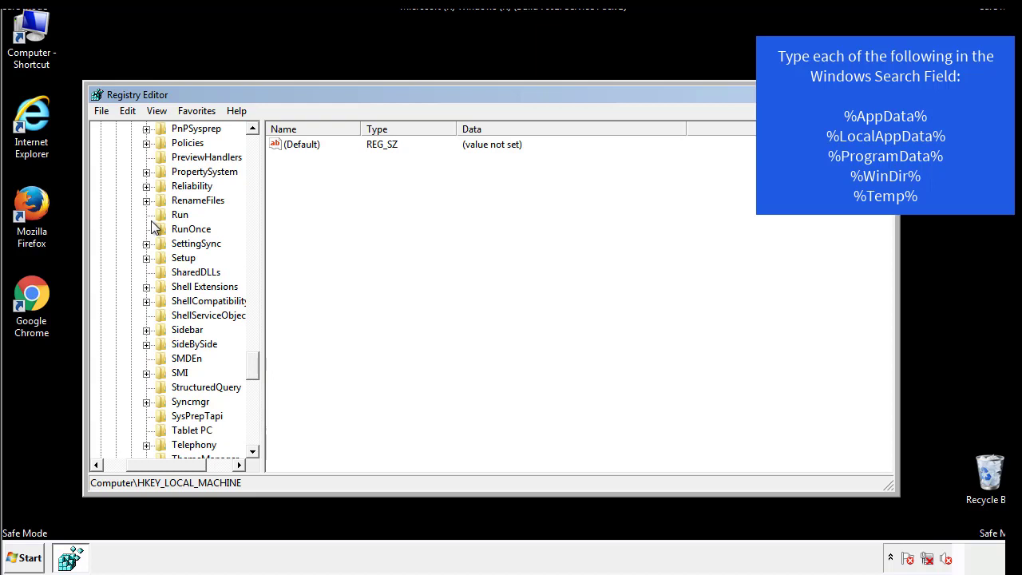
Delete the tappi.loc value from HKLM CurrentVersion\Run, confirming the removal
{"action": "left_click", "coordinate": [179, 214]}
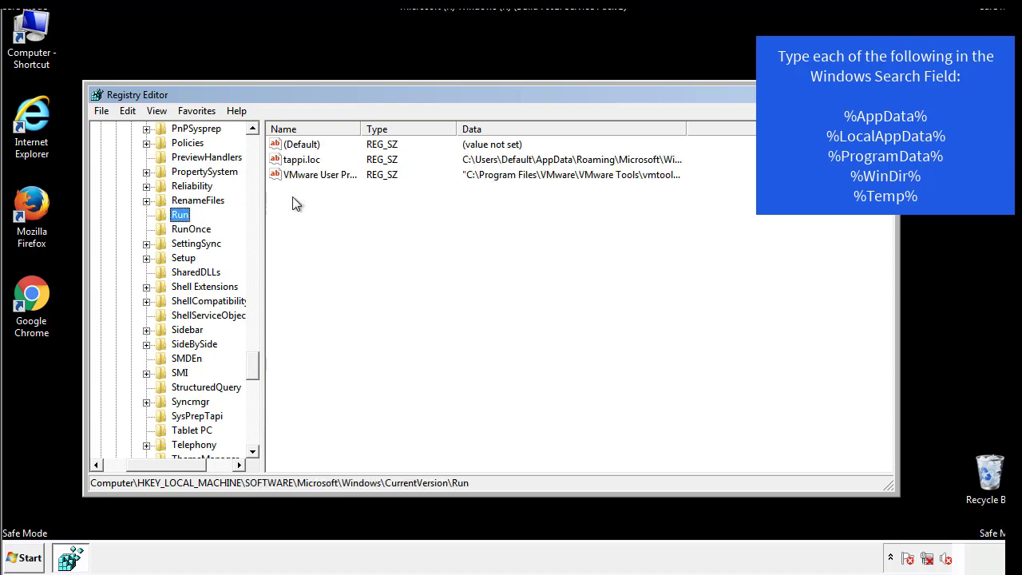
{"action": "mouse_move", "coordinate": [655, 176]}
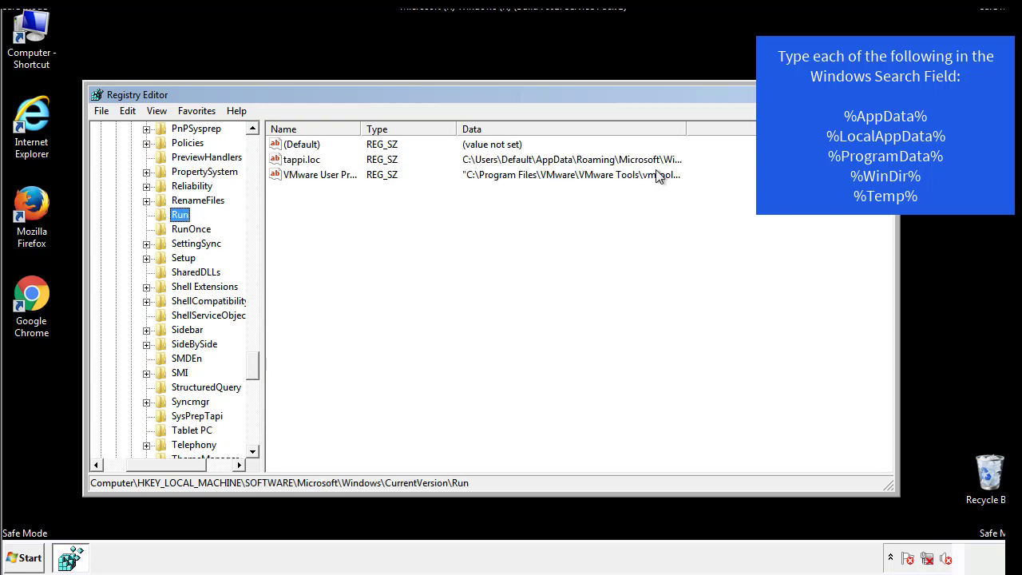
{"action": "left_click", "coordinate": [301, 159]}
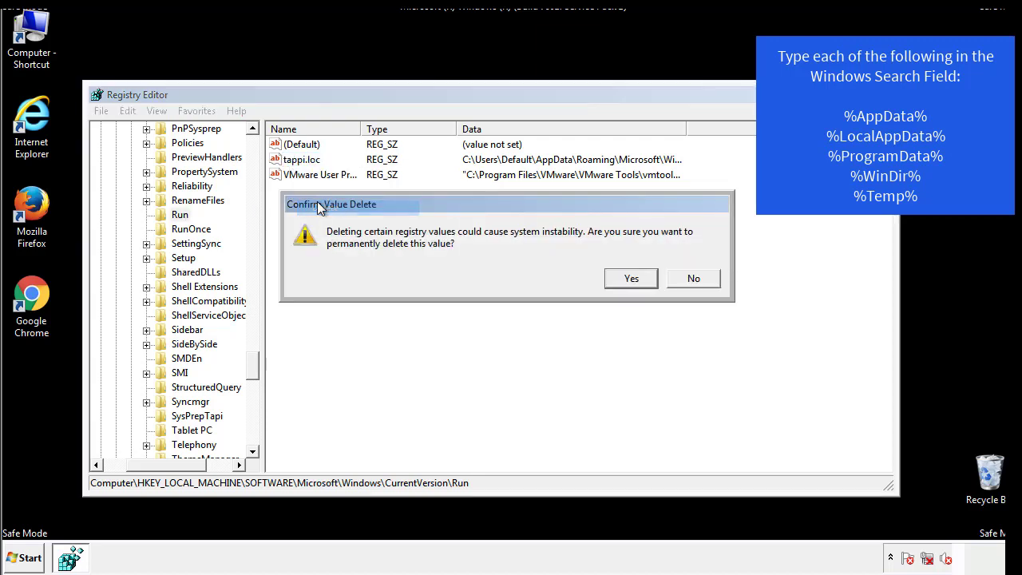
{"action": "left_click", "coordinate": [630, 278]}
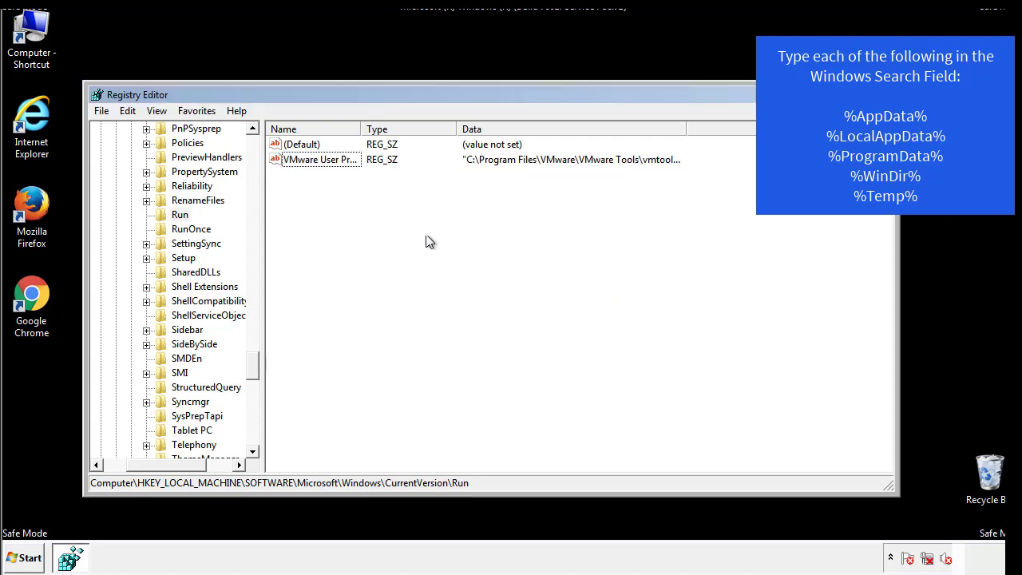
Collapse HKEY_LOCAL_MACHINE and expand HKEY_CURRENT_USER
{"action": "scroll", "scroll_direction": "down", "scroll_amount": 3}
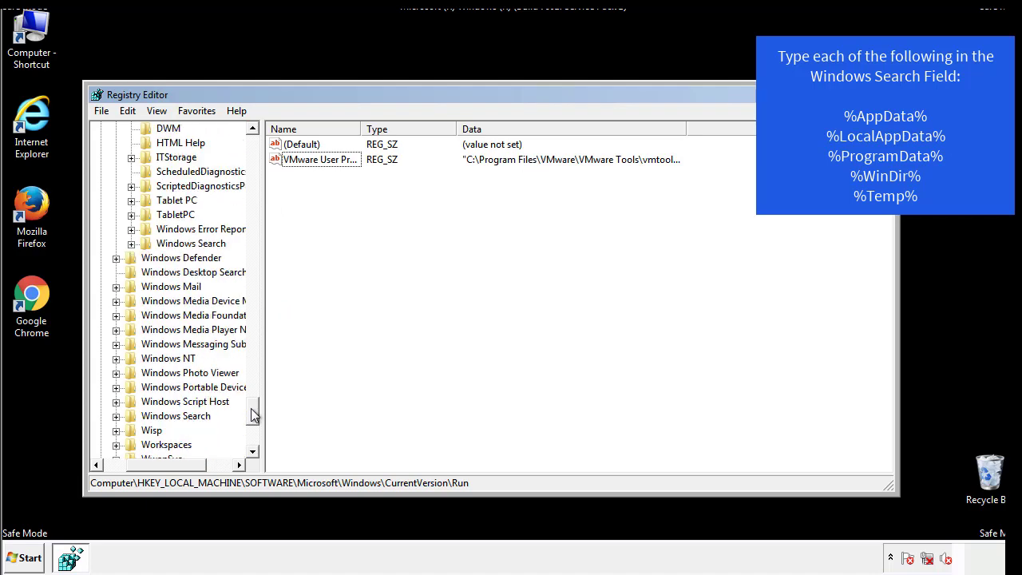
{"action": "scroll", "scroll_direction": "down", "scroll_amount": 3}
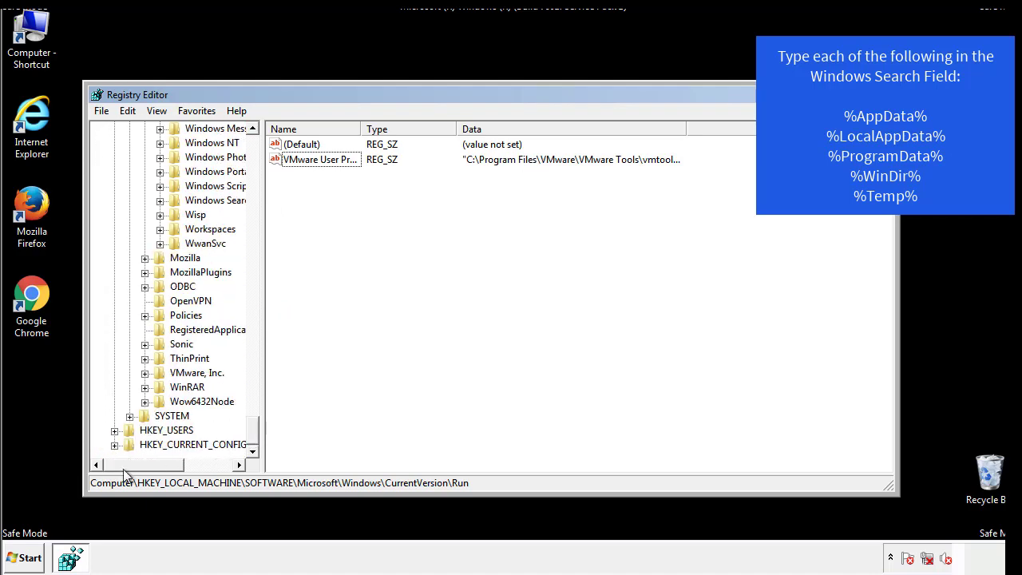
{"action": "scroll", "scroll_direction": "up", "scroll_amount": 3}
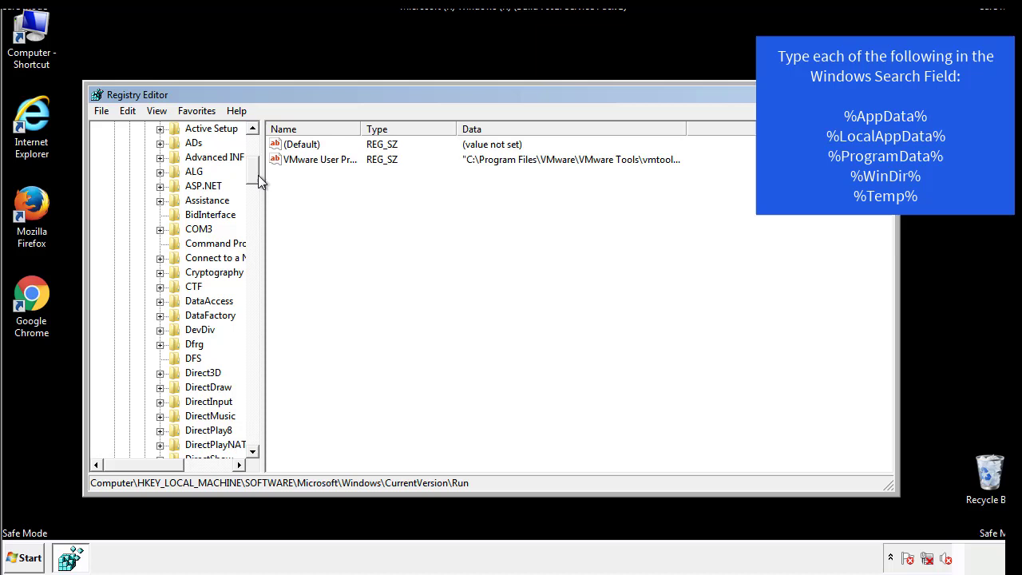
{"action": "left_click", "coordinate": [115, 171]}
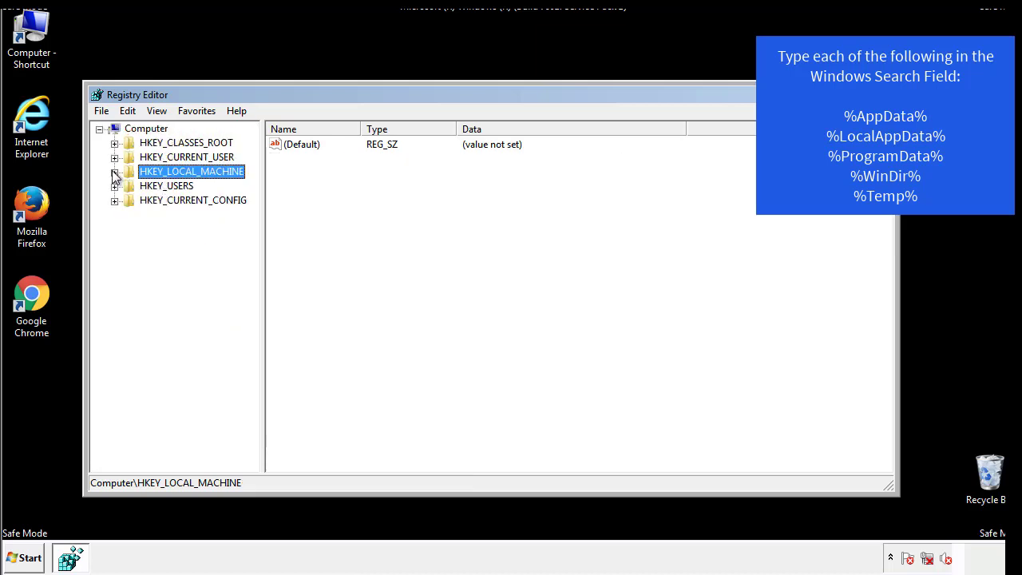
{"action": "left_click", "coordinate": [115, 157]}
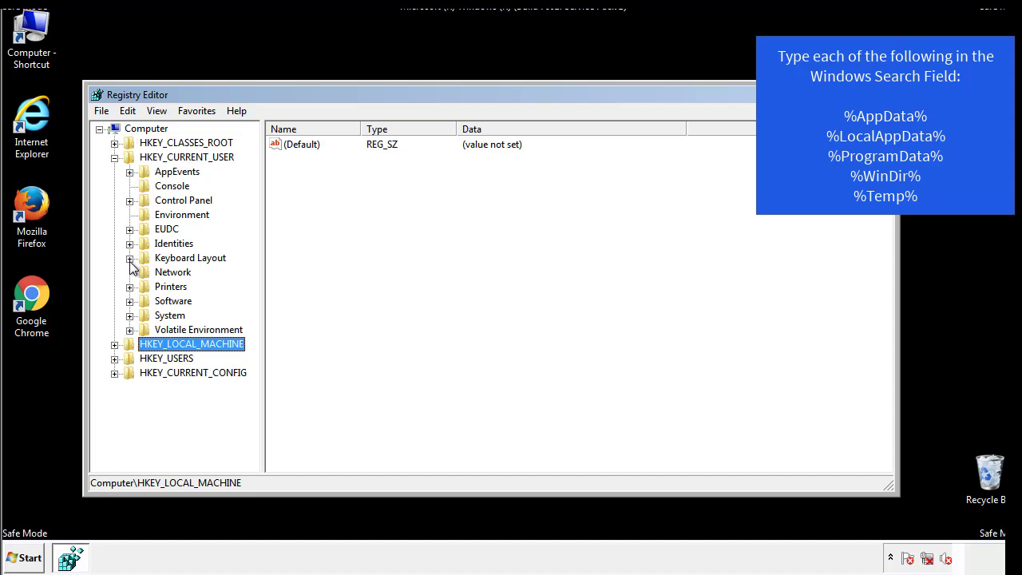
Expand Software\Microsoft\Windows\CurrentVersion to list its Run and RunOnce keys
{"action": "left_click", "coordinate": [130, 300]}
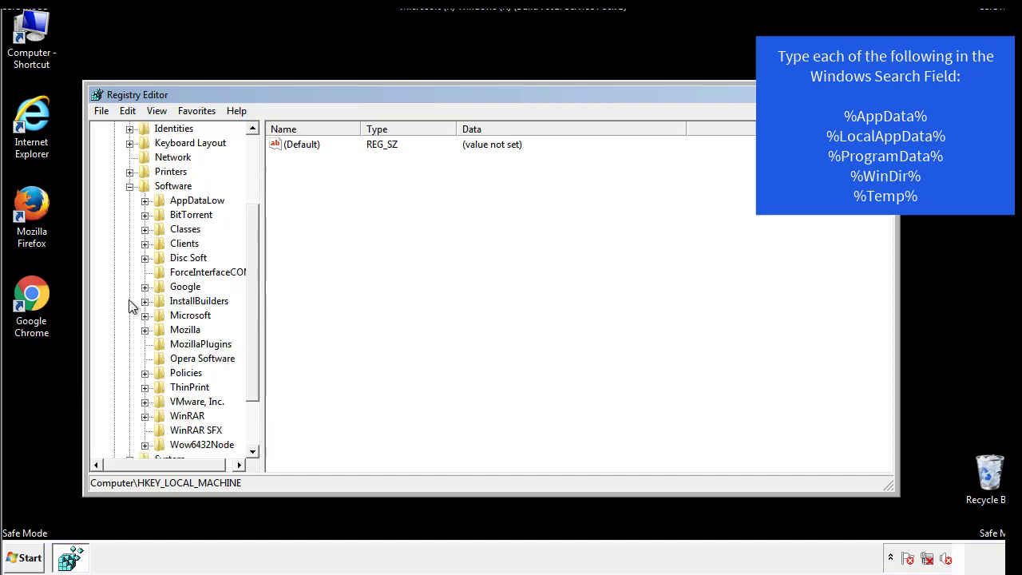
{"action": "scroll", "scroll_direction": "down", "scroll_amount": 3}
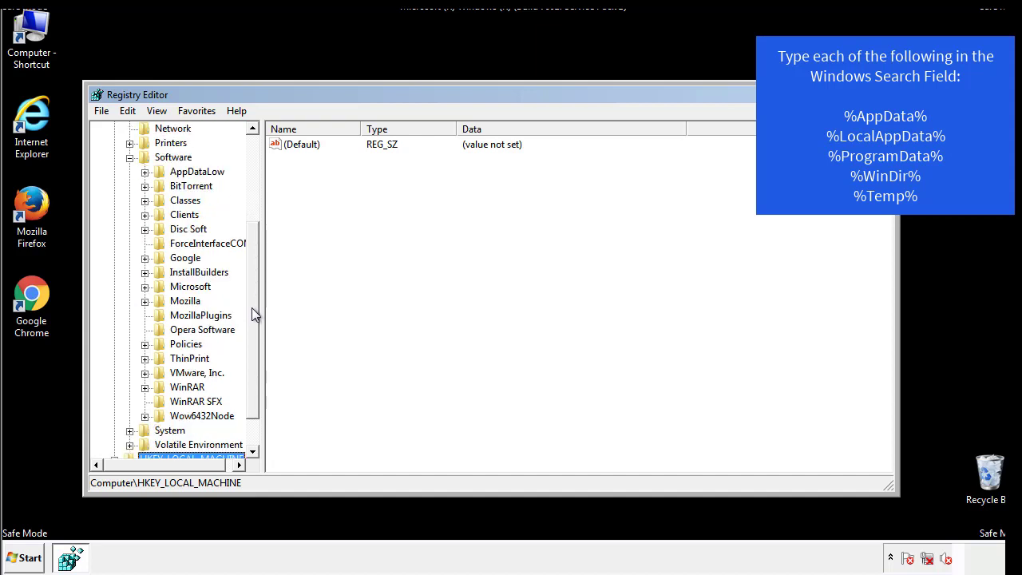
{"action": "mouse_move", "coordinate": [161, 323]}
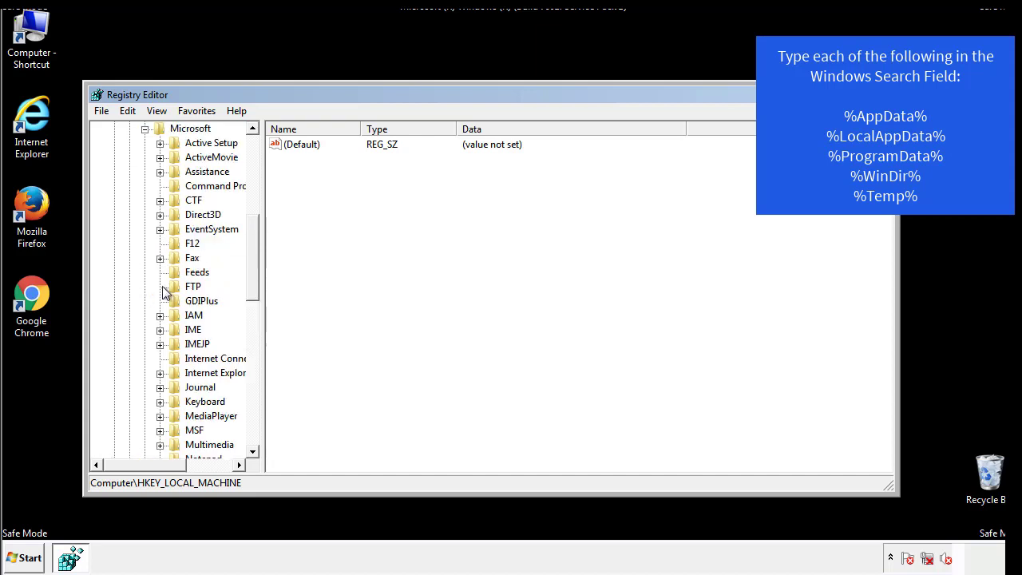
{"action": "scroll", "scroll_direction": "down", "scroll_amount": 3}
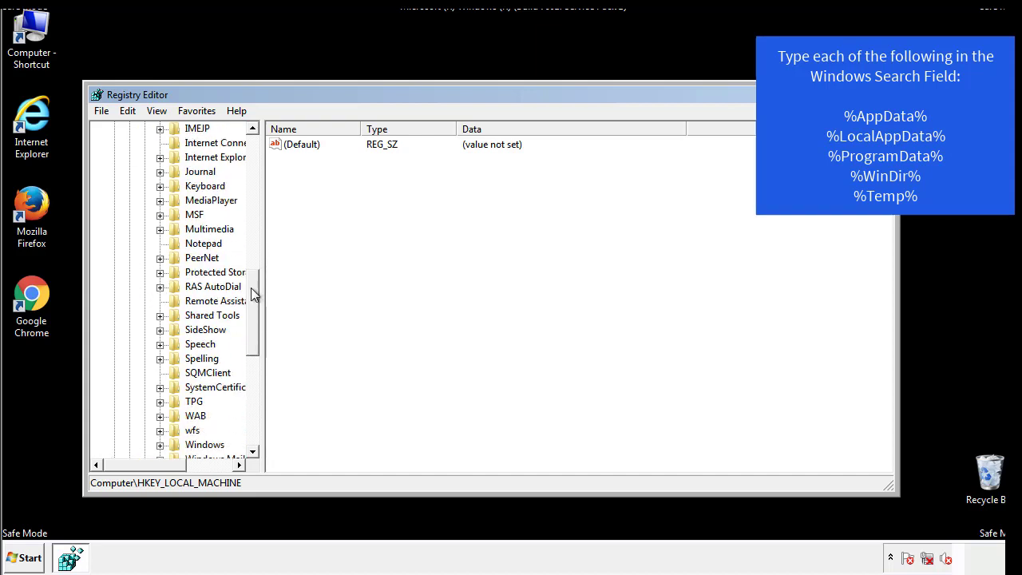
{"action": "scroll", "scroll_direction": "down", "scroll_amount": 3}
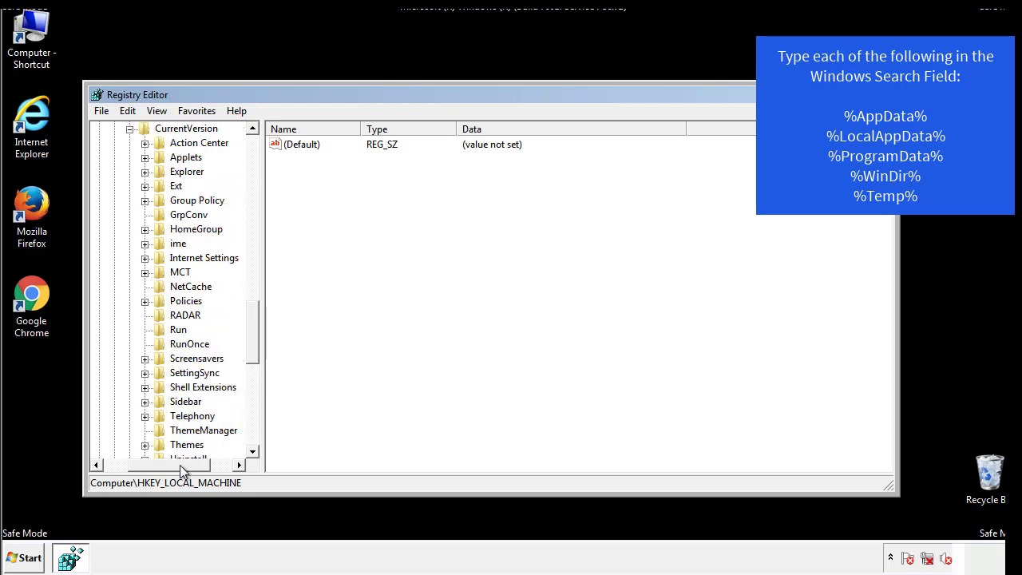
Inspect HKCU Run's entries (only DAEMON Tools Lite), then scroll back up to Microsoft\Windows
{"action": "left_click", "coordinate": [178, 329]}
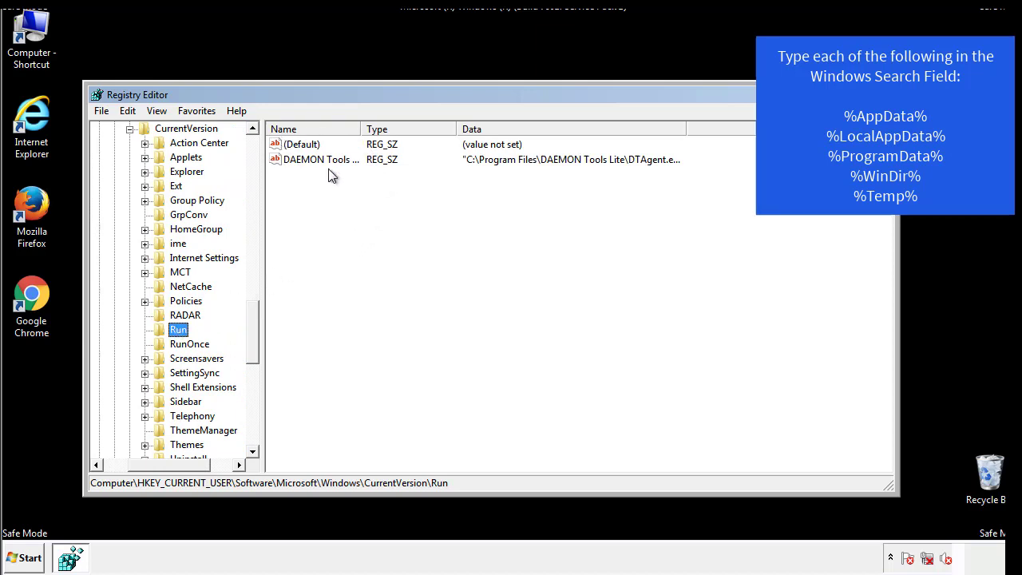
{"action": "mouse_move", "coordinate": [438, 189]}
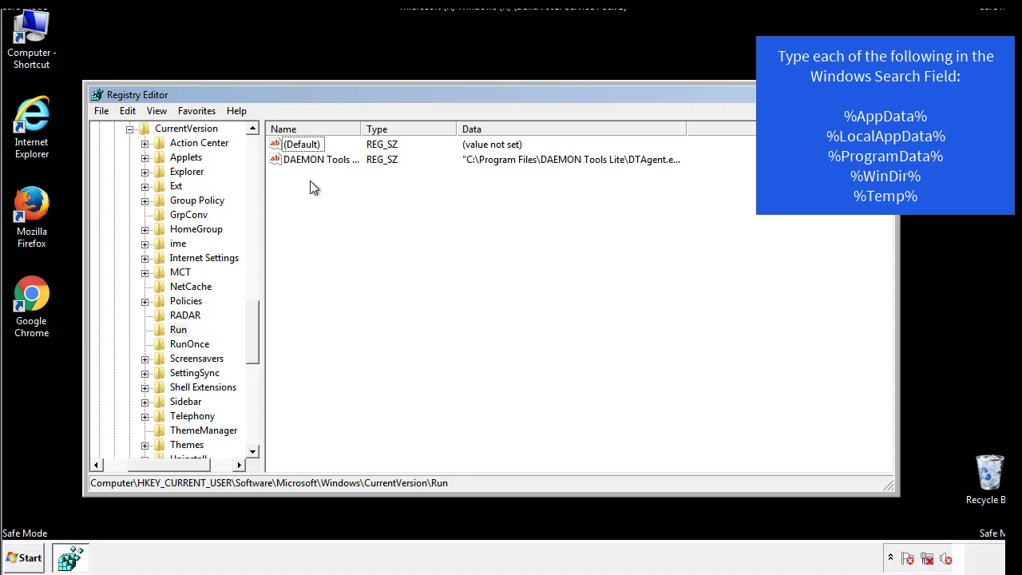
{"action": "mouse_move", "coordinate": [371, 189]}
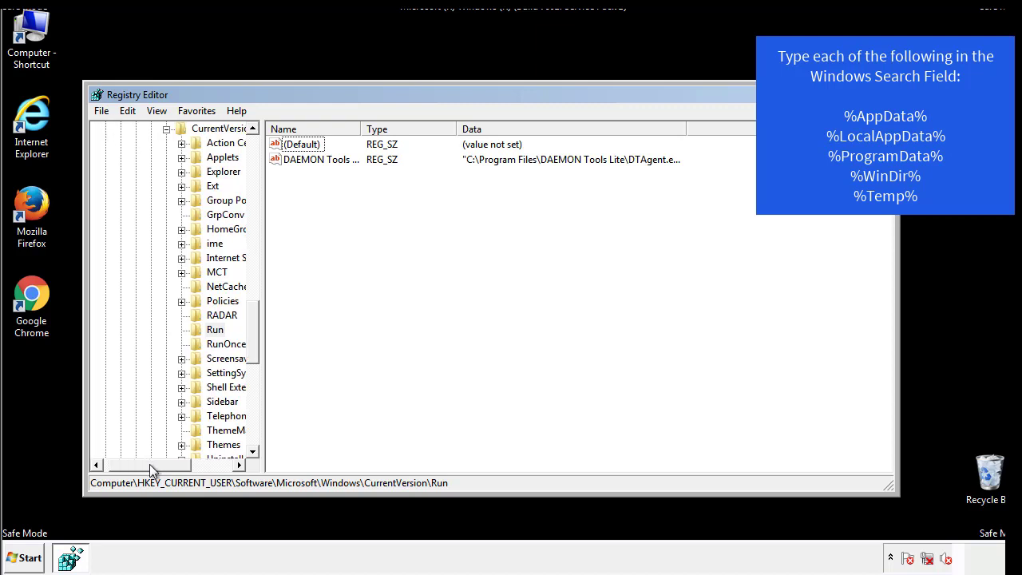
{"action": "scroll", "scroll_direction": "up", "scroll_amount": 3}
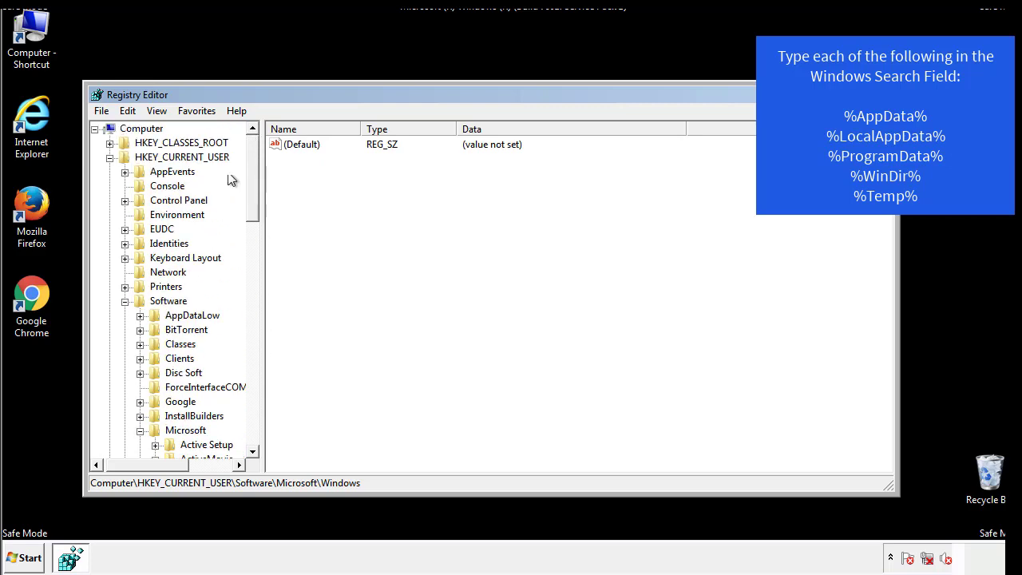
Search the registry for %temp%, landing on the VolumeCaches\Temporary Files key
{"action": "left_click", "coordinate": [128, 110]}
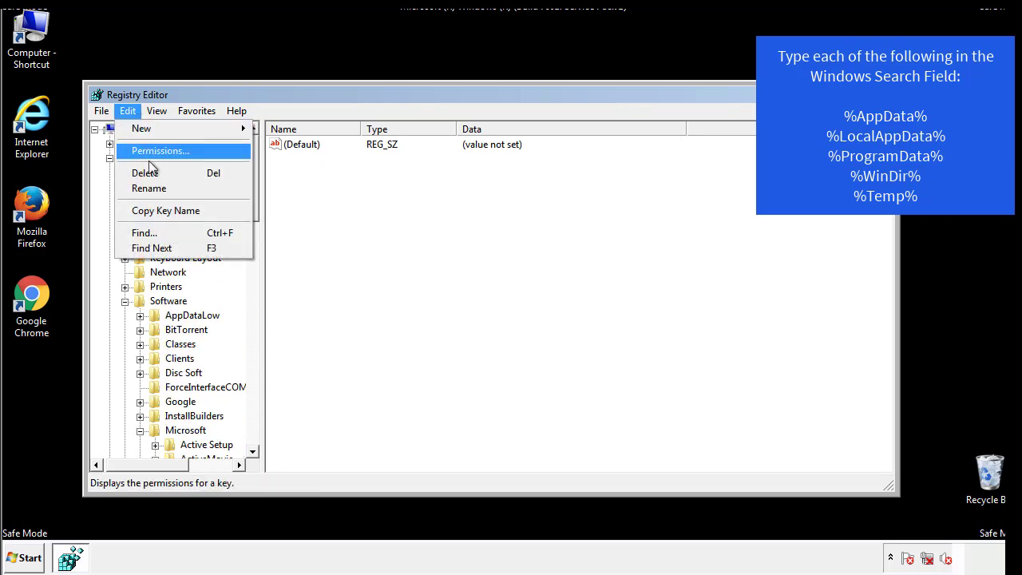
{"action": "left_click", "coordinate": [144, 233]}
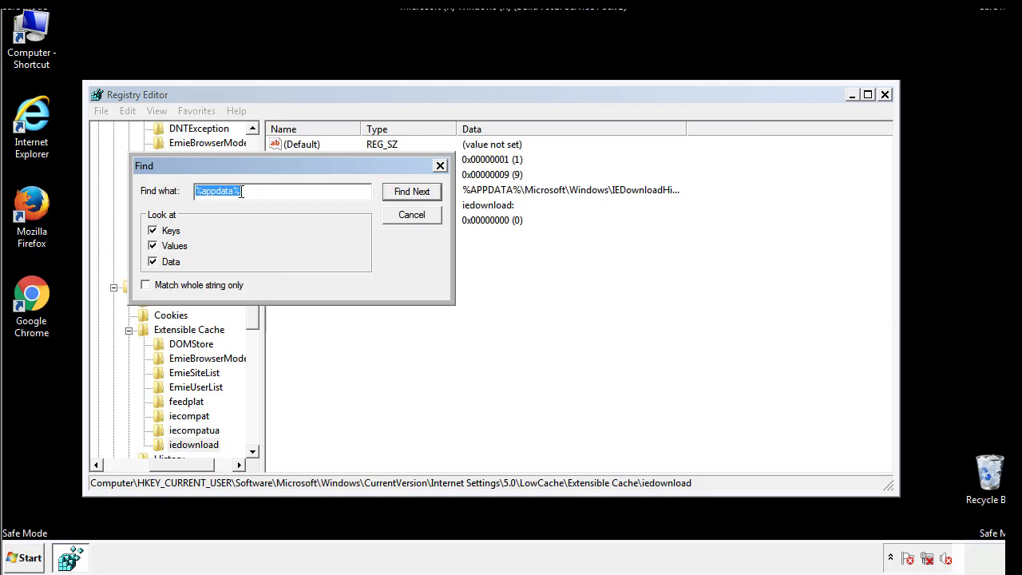
{"action": "type", "text": "%t"}
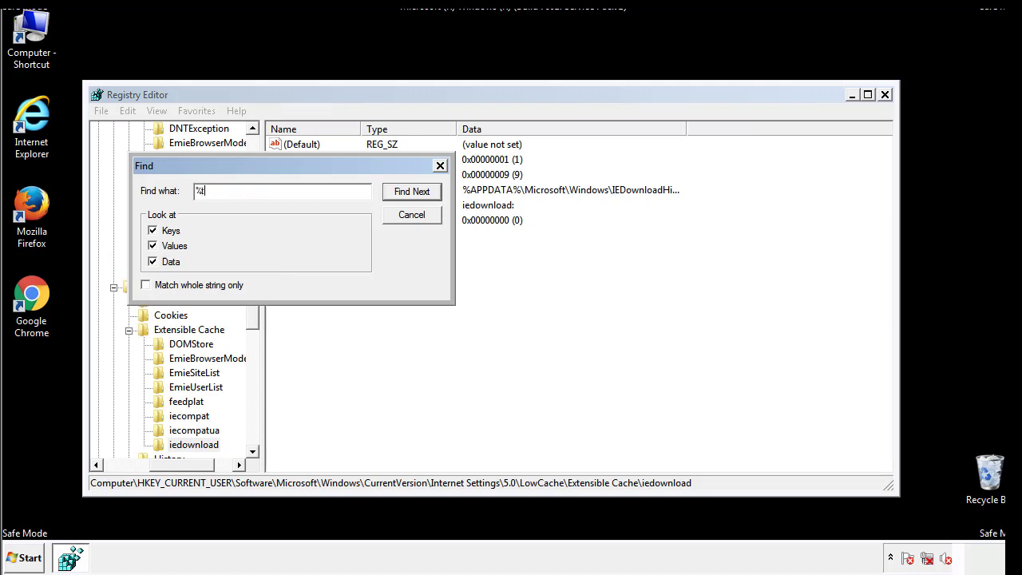
{"action": "type", "text": "emp%"}
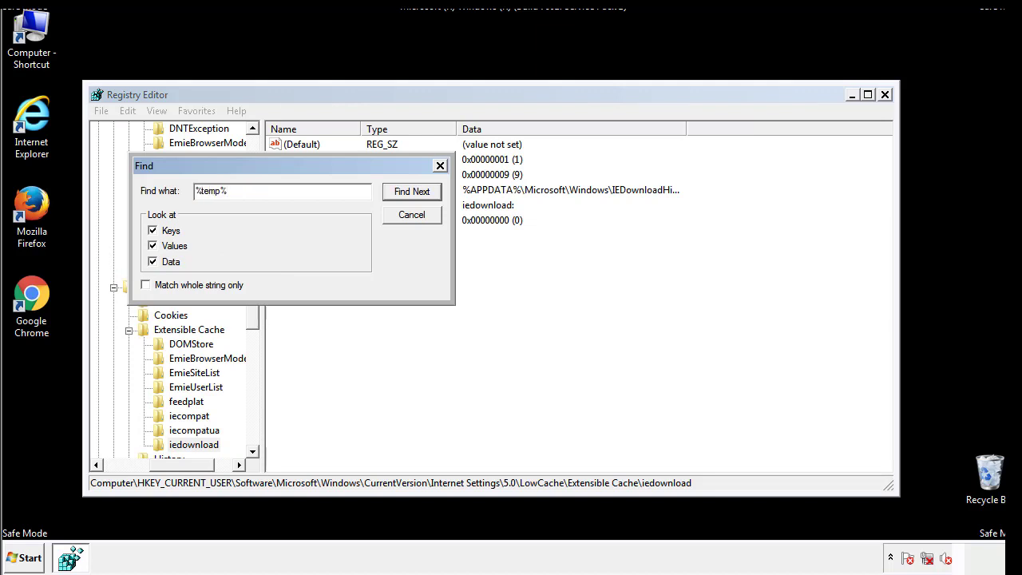
{"action": "left_click", "coordinate": [412, 192]}
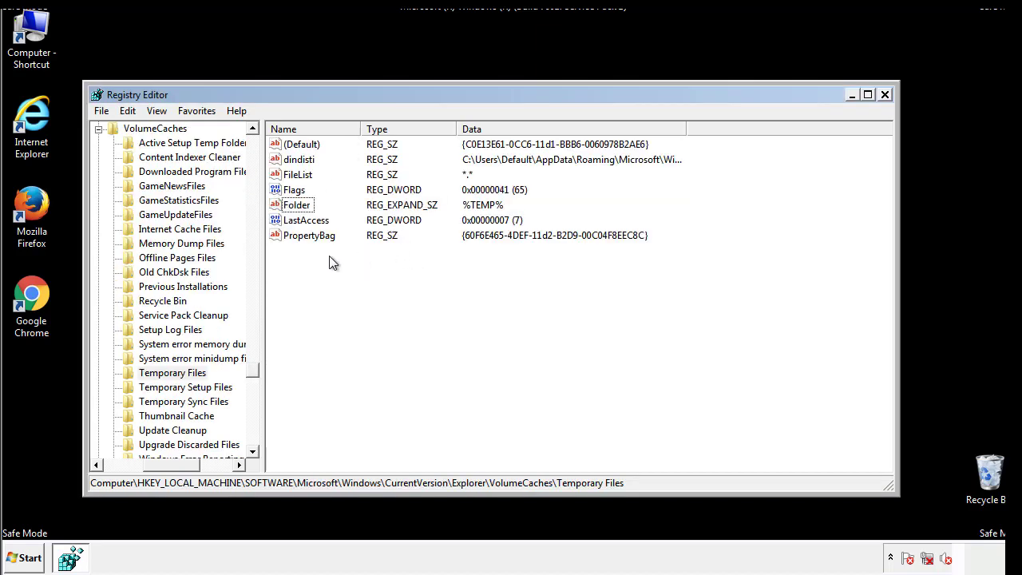
Select all values under the Temporary Files key and confirm deleting them, leaving only Default
{"action": "key", "text": "ctrl+a"}
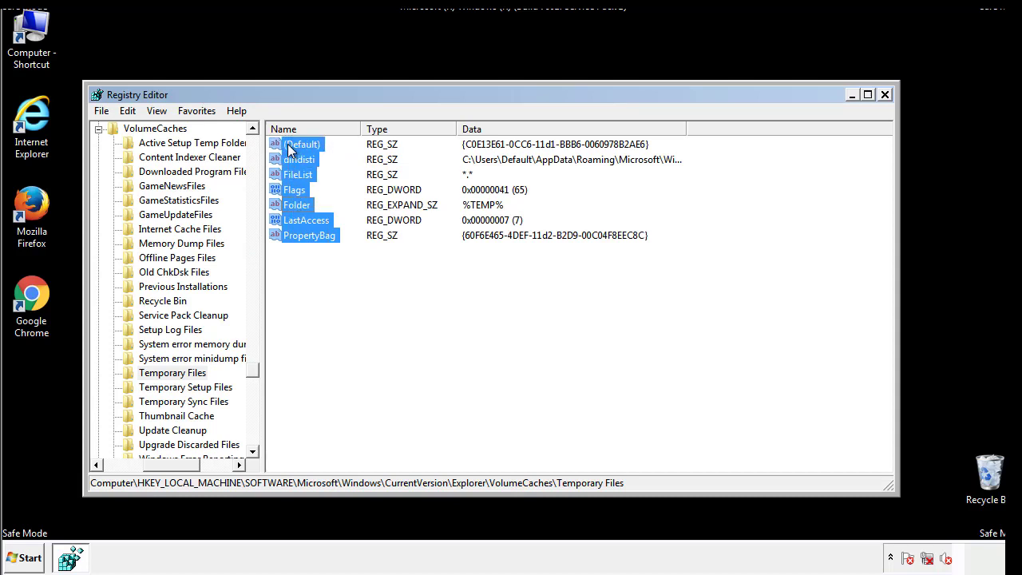
{"action": "right_click", "coordinate": [302, 144]}
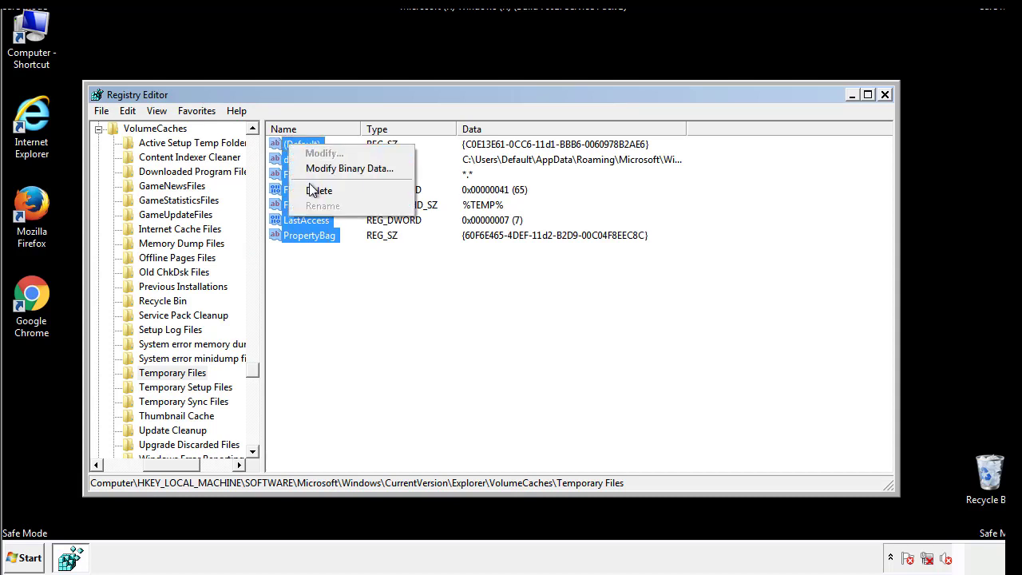
{"action": "left_click", "coordinate": [320, 190]}
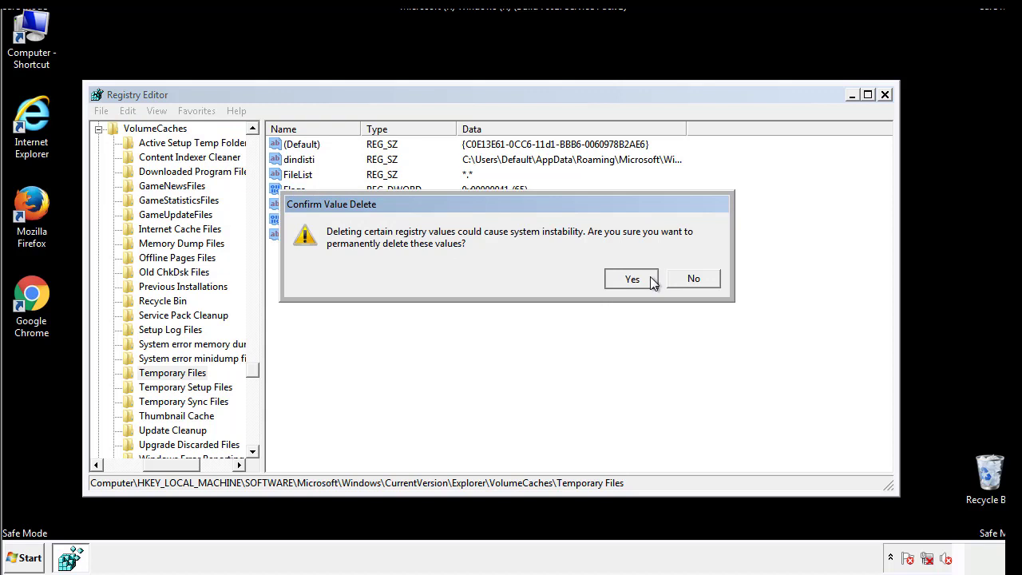
{"action": "left_click", "coordinate": [633, 278]}
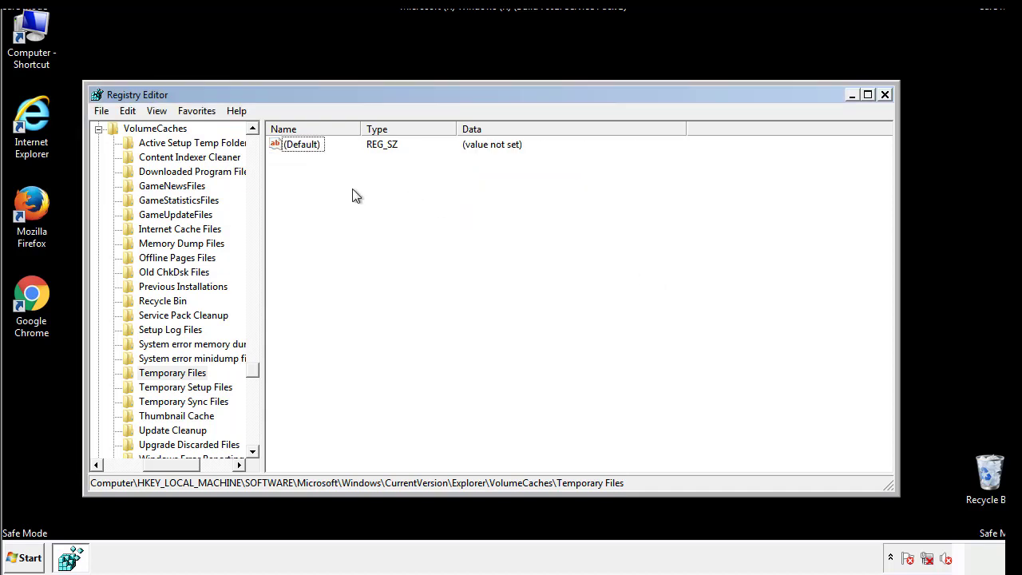
{"action": "mouse_move", "coordinate": [885, 94]}
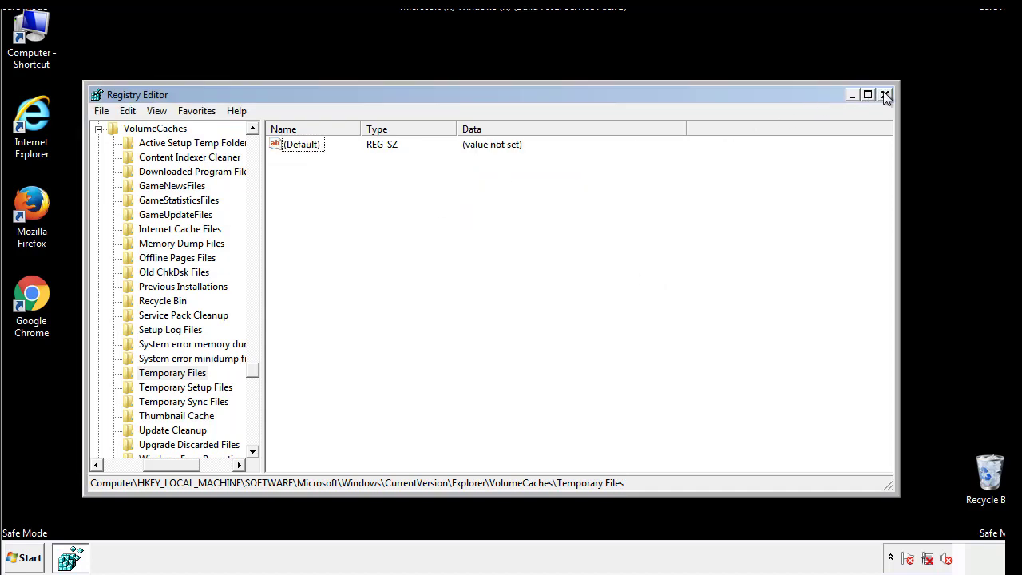
Close Registry Editor and launch msconfig from the Start search box
{"action": "left_click", "coordinate": [885, 94]}
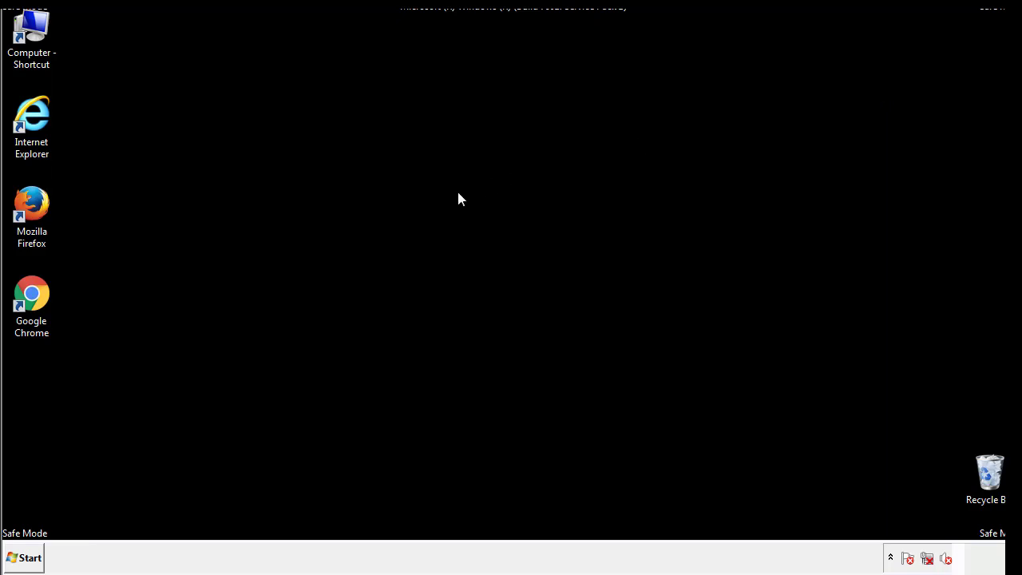
{"action": "mouse_move", "coordinate": [42, 401]}
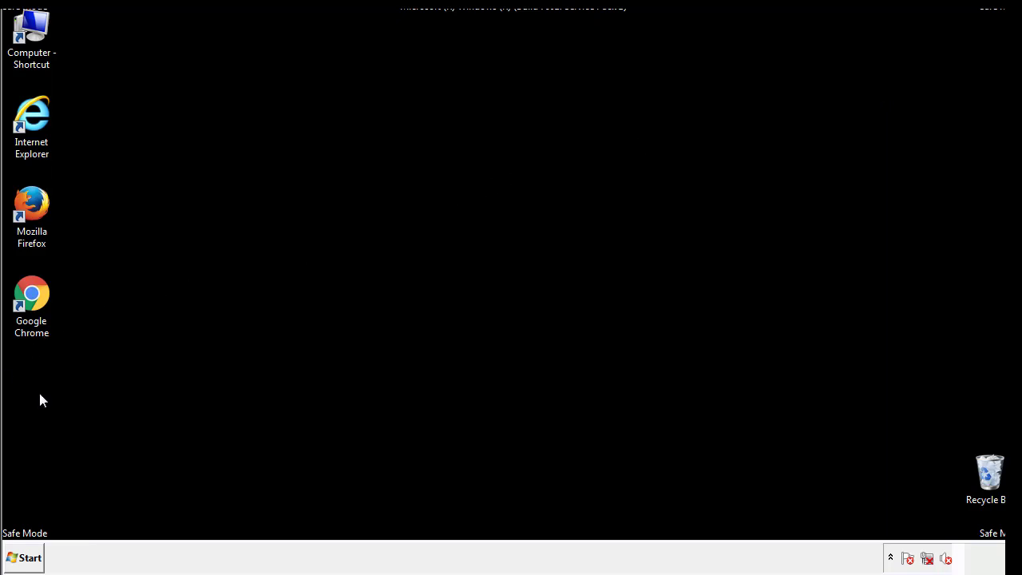
{"action": "left_click", "coordinate": [24, 557]}
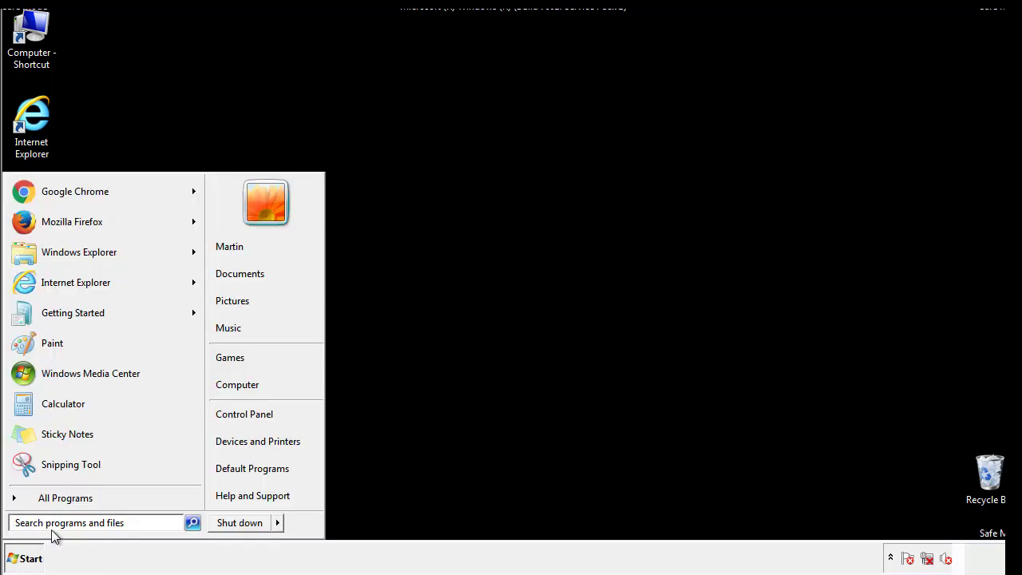
{"action": "type", "text": "mscon"}
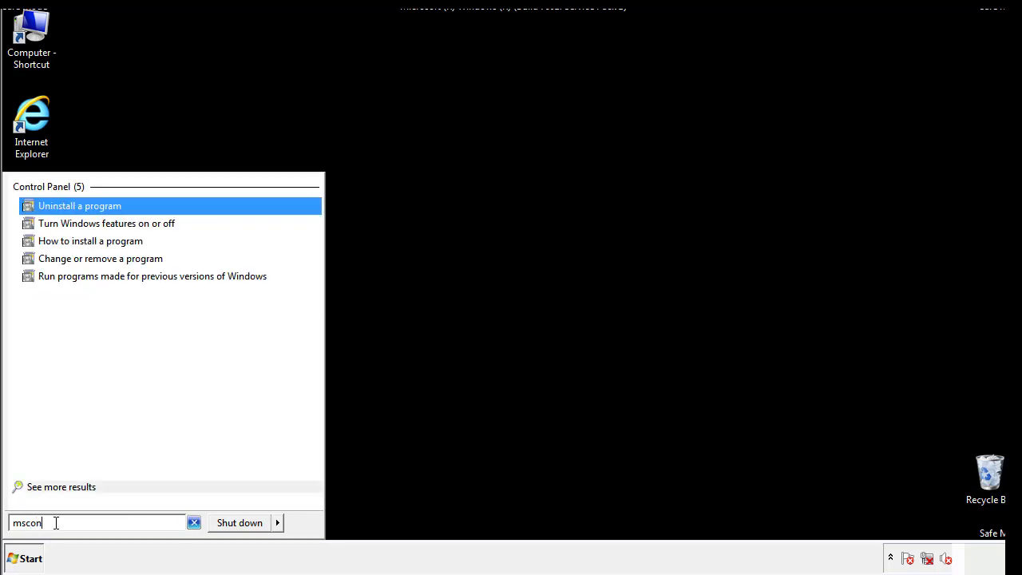
{"action": "type", "text": "fig"}
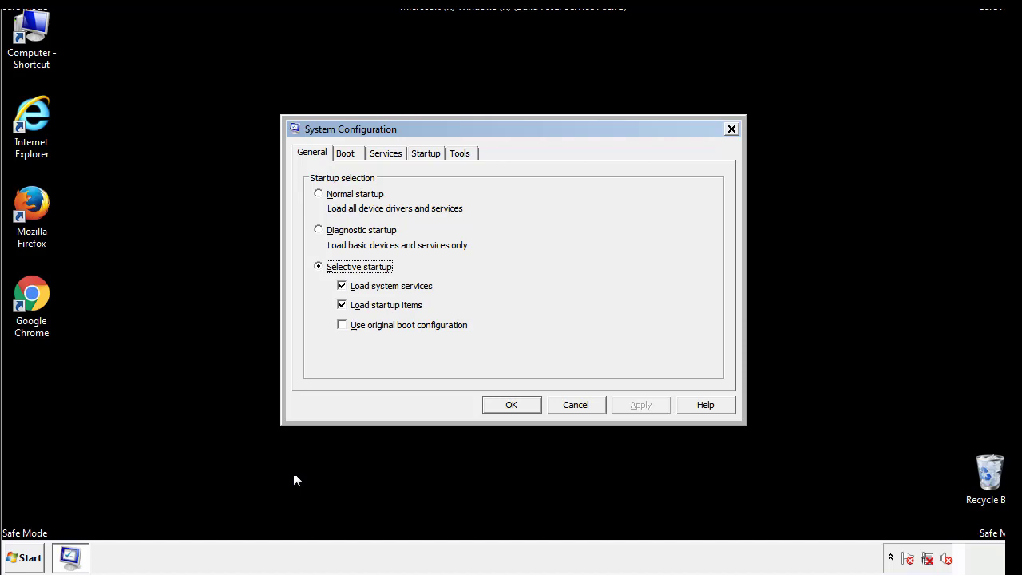
Uncheck Safe boot under Boot, apply with OK, and choose Restart
{"action": "left_click", "coordinate": [345, 154]}
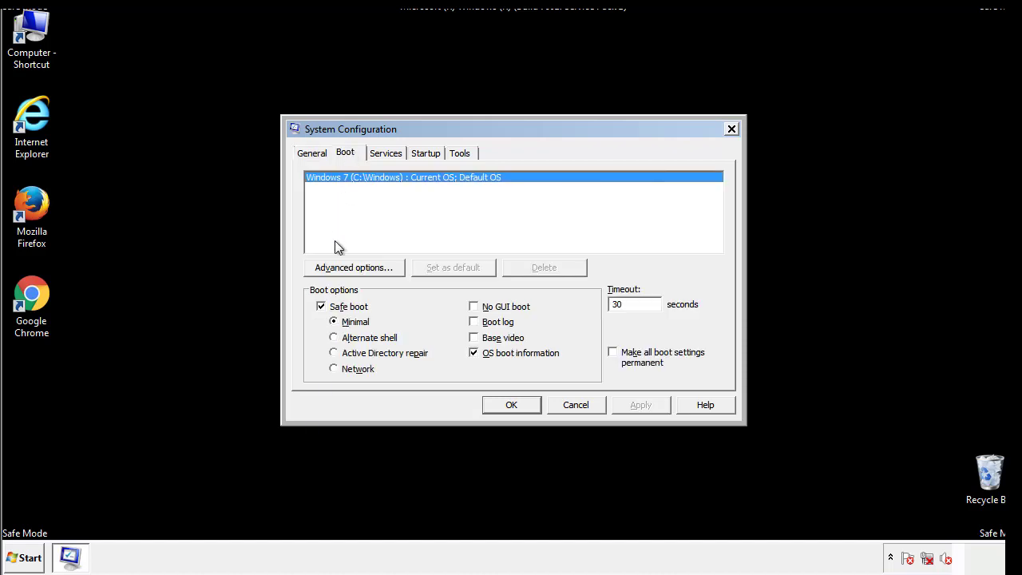
{"action": "left_click", "coordinate": [321, 307]}
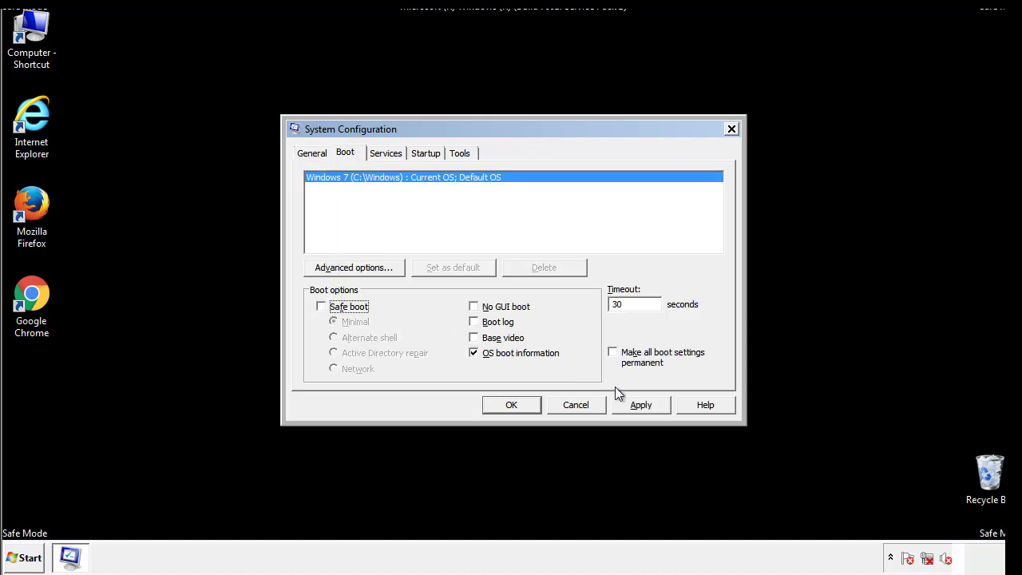
{"action": "left_click", "coordinate": [511, 406]}
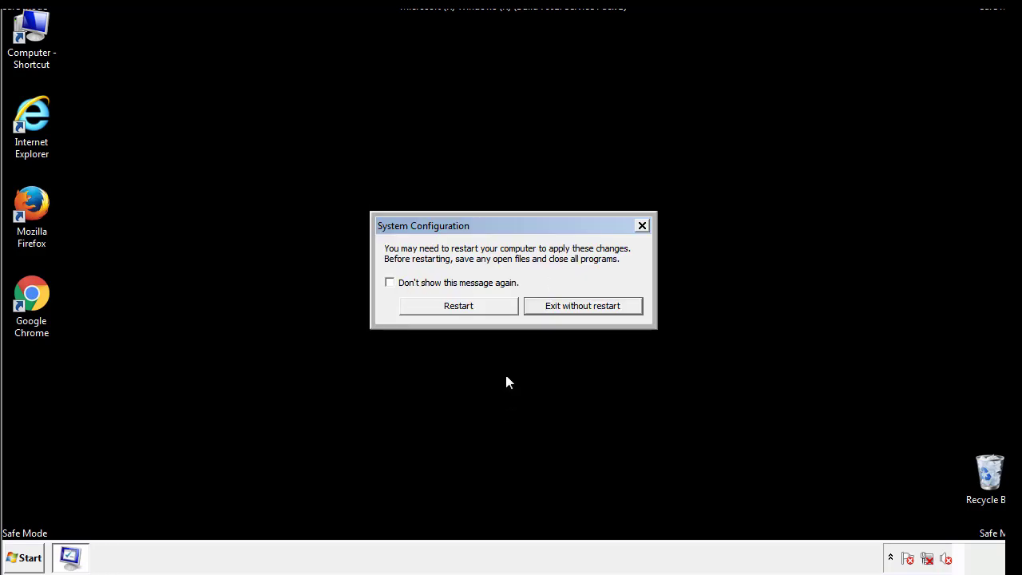
{"action": "left_click", "coordinate": [458, 305]}
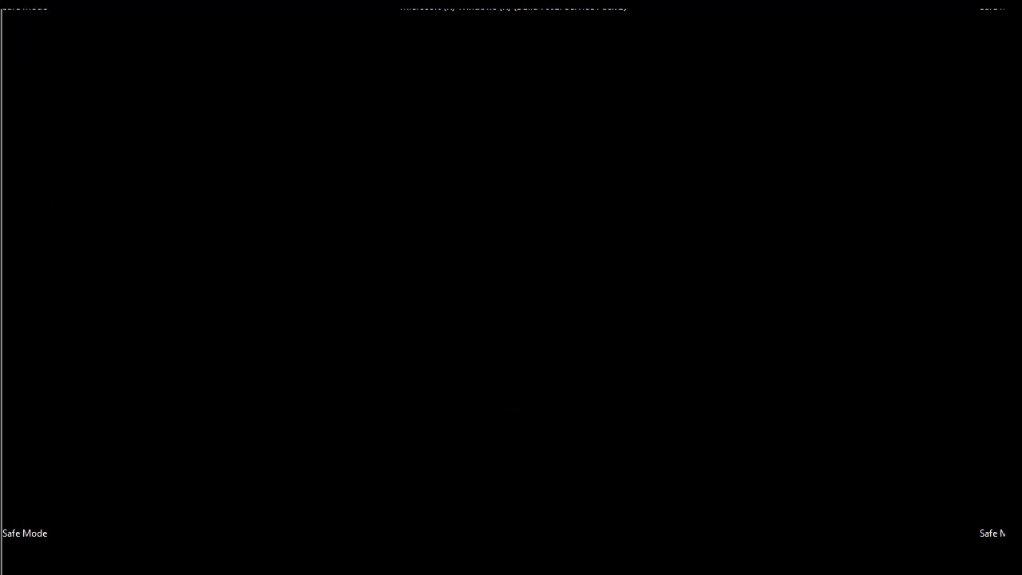